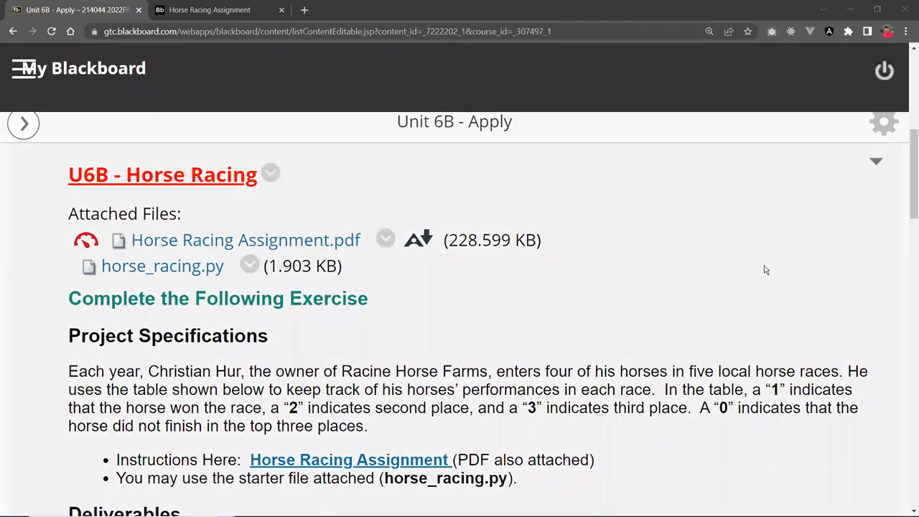
{"action": "mouse_move", "coordinate": [759, 273]}
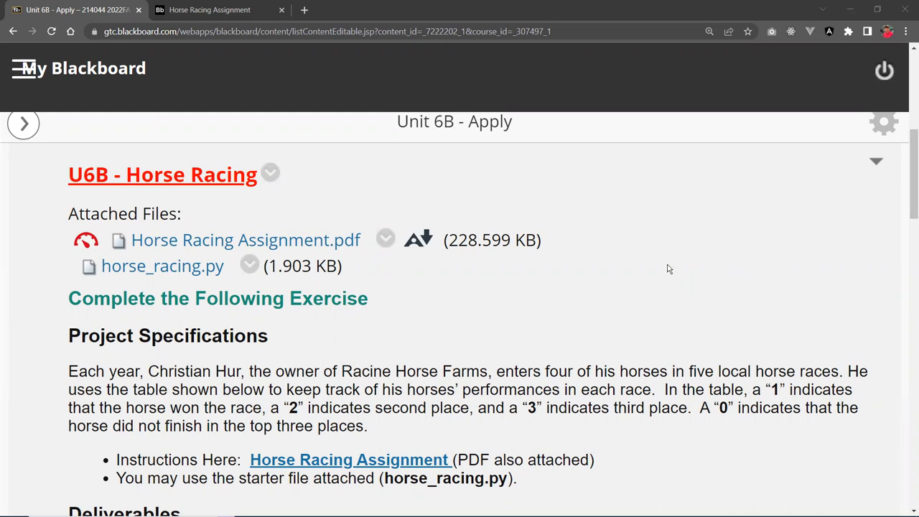
{"action": "mouse_move", "coordinate": [481, 307]}
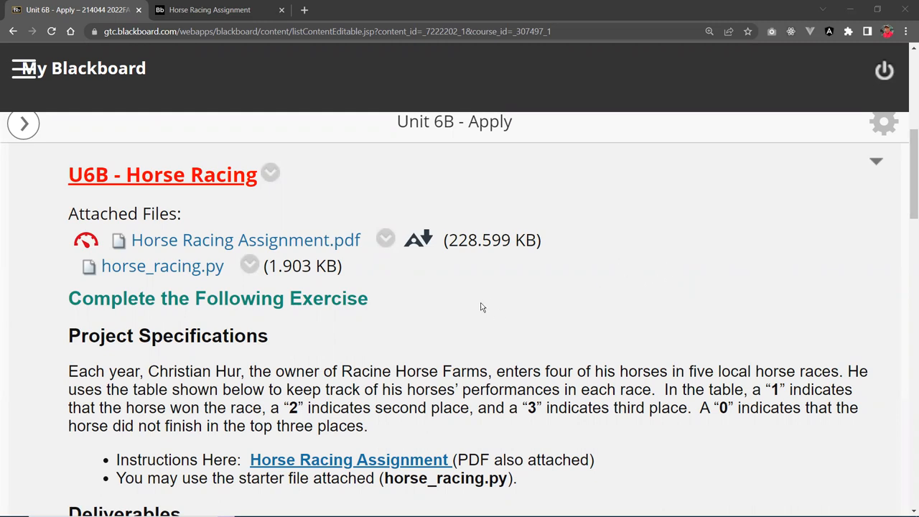
{"action": "mouse_move", "coordinate": [330, 361]}
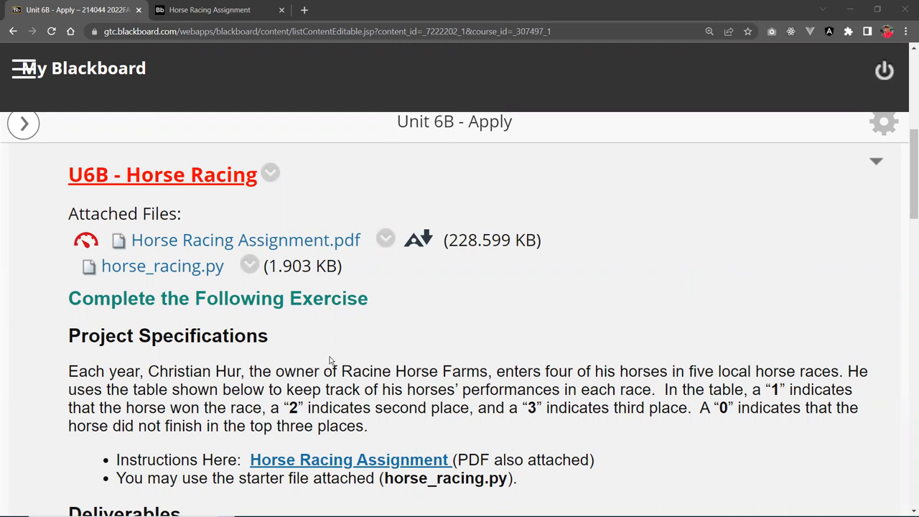
{"action": "mouse_move", "coordinate": [268, 359]}
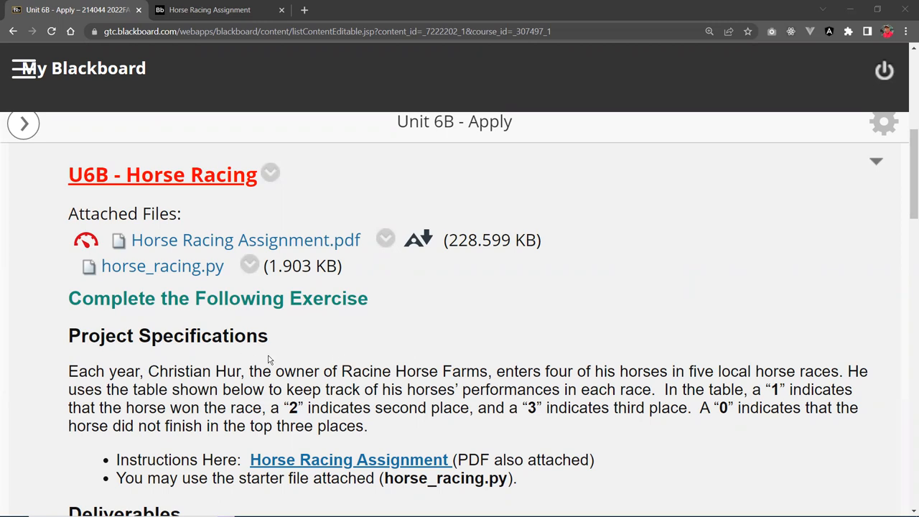
{"action": "mouse_move", "coordinate": [428, 340]}
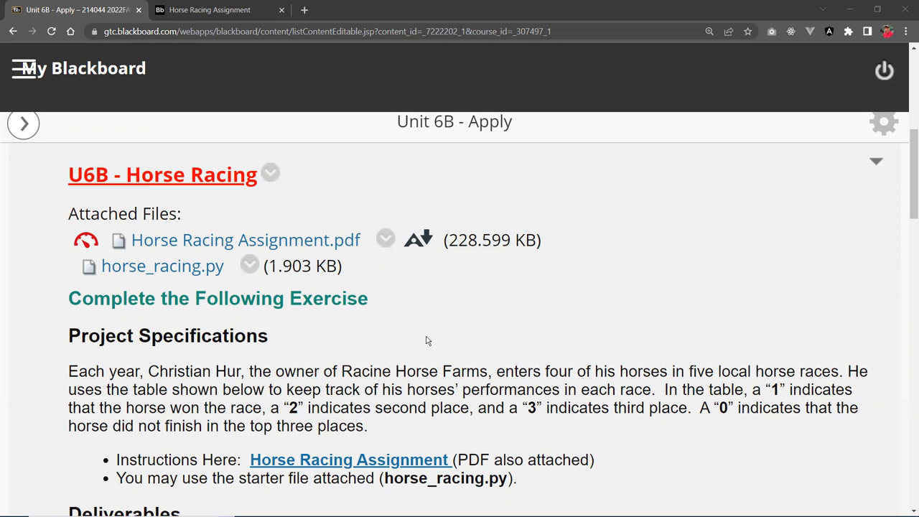
{"action": "mouse_move", "coordinate": [528, 344]}
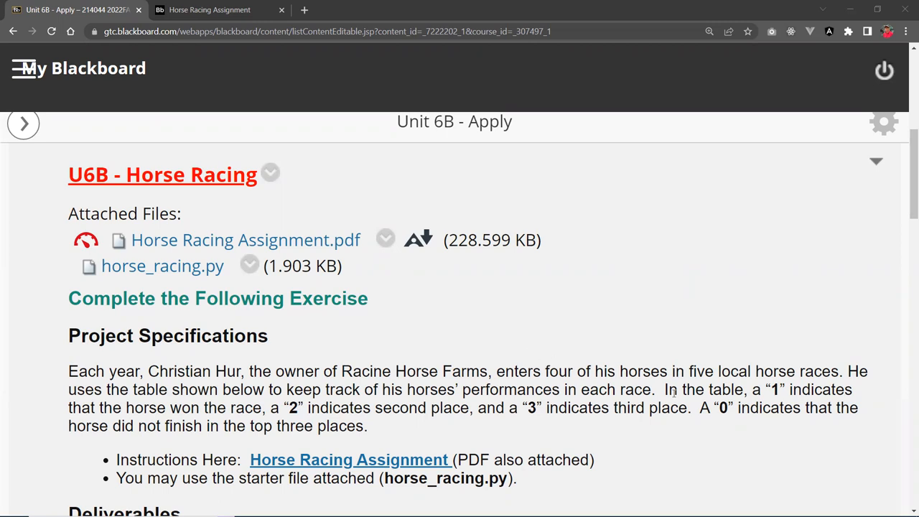
{"action": "mouse_move", "coordinate": [802, 336]}
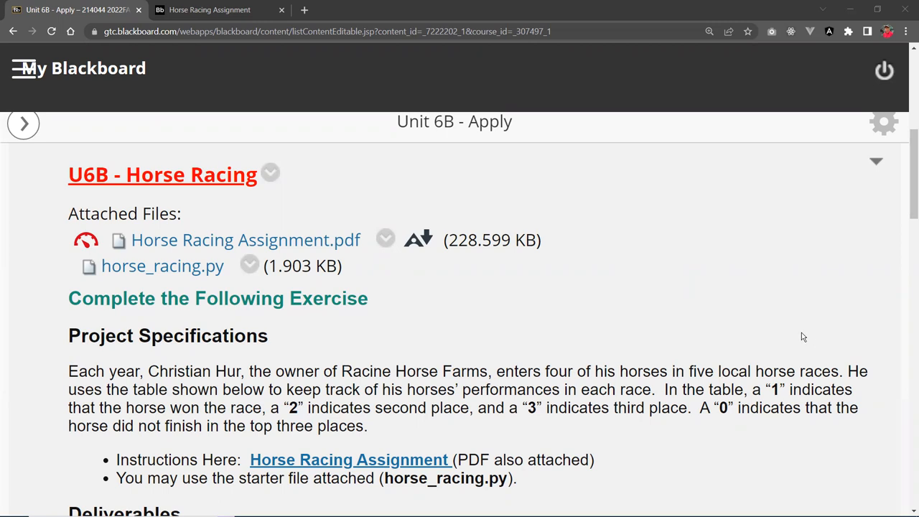
{"action": "mouse_move", "coordinate": [785, 335]}
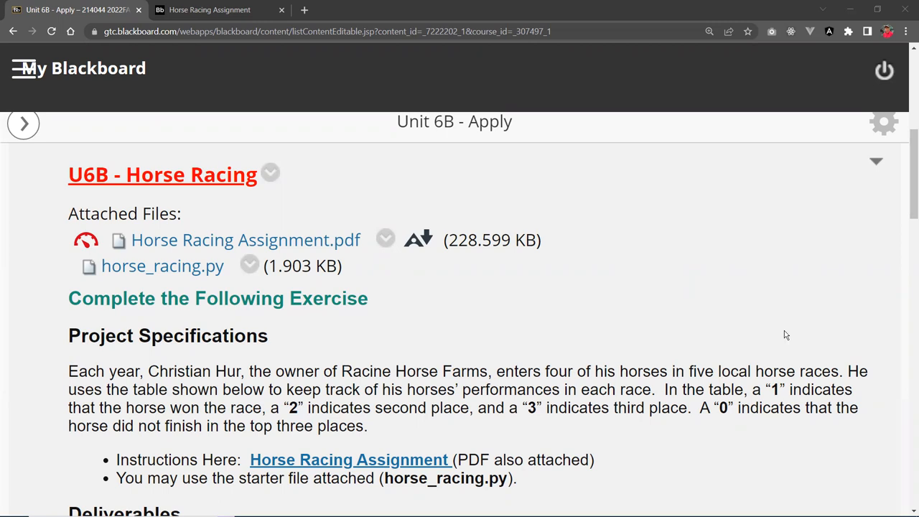
{"action": "mouse_move", "coordinate": [755, 340]}
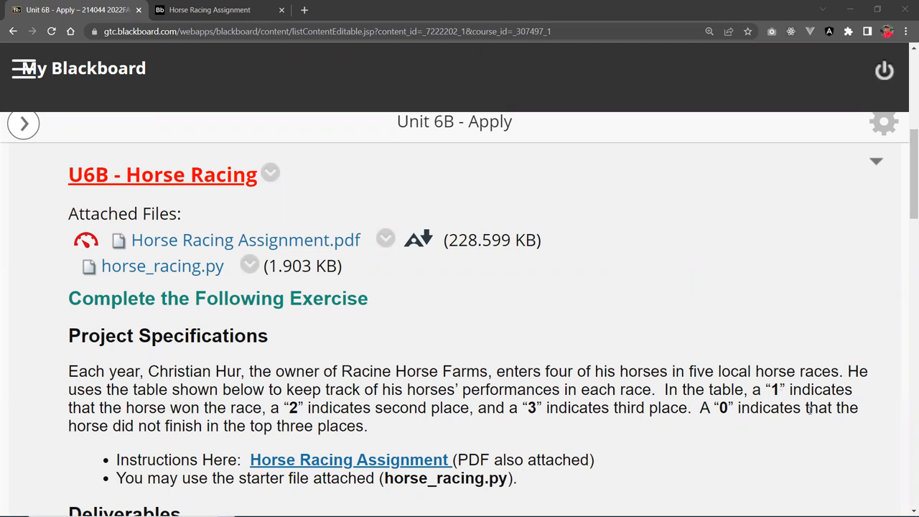
{"action": "mouse_move", "coordinate": [795, 425]}
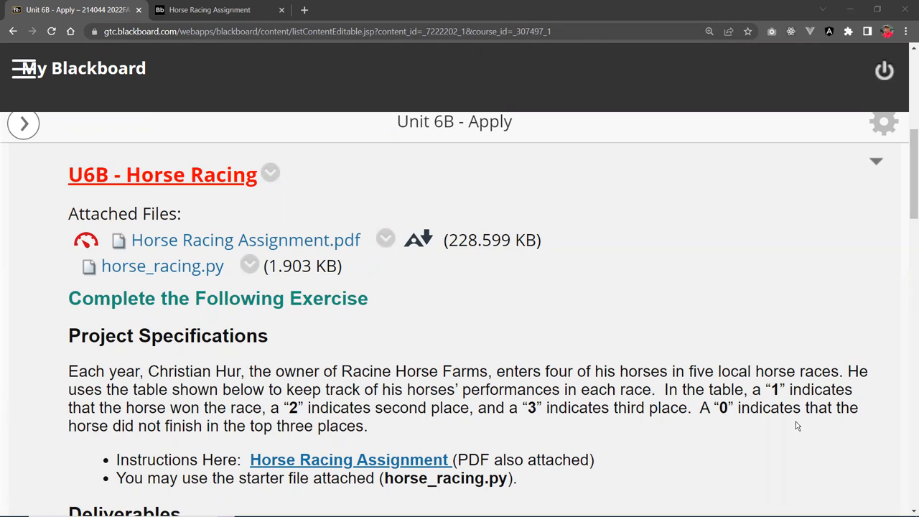
{"action": "mouse_move", "coordinate": [775, 422]}
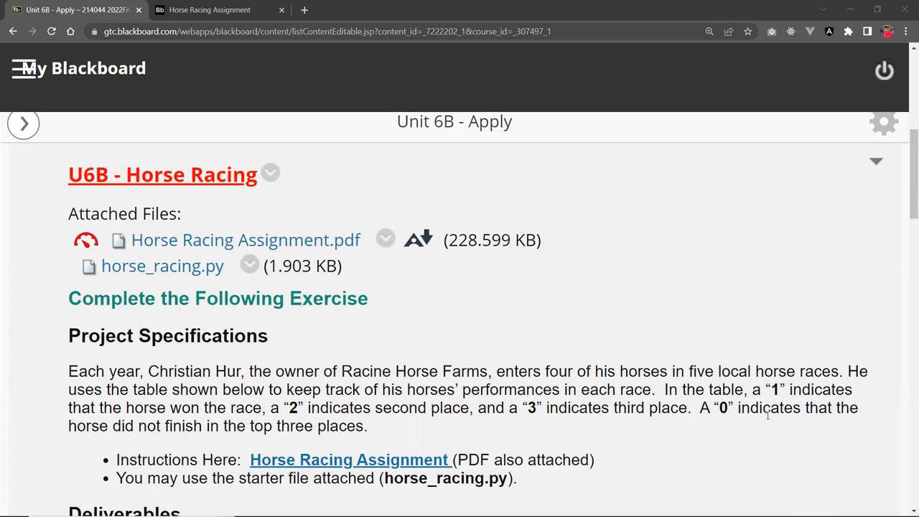
{"action": "mouse_move", "coordinate": [735, 422]}
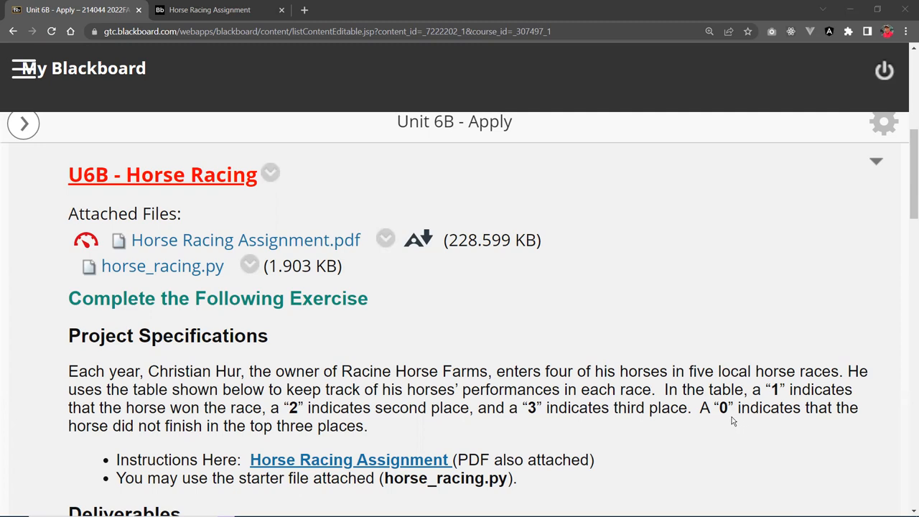
{"action": "mouse_move", "coordinate": [663, 353]}
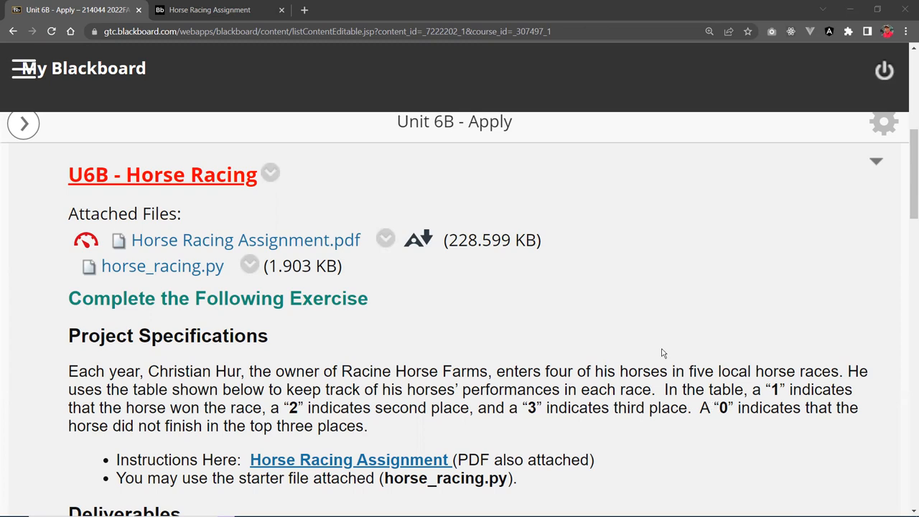
{"action": "mouse_move", "coordinate": [317, 240]}
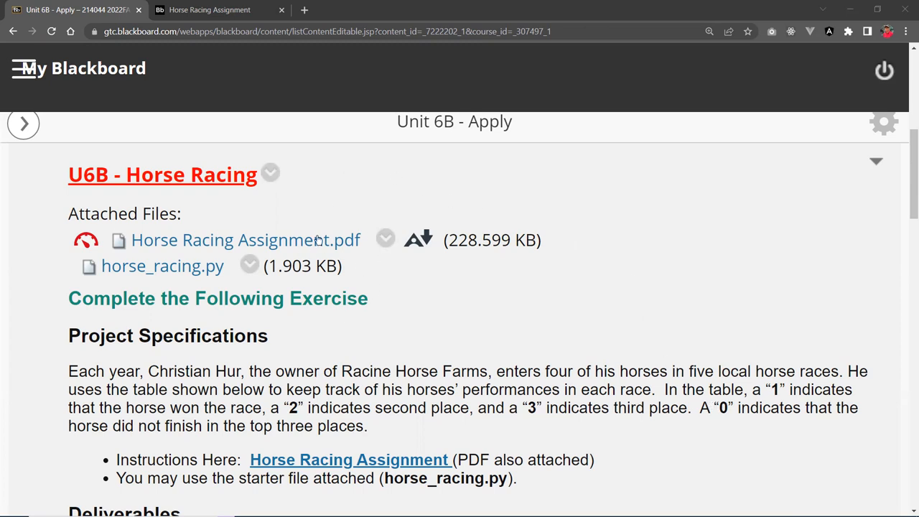
Step: Bring up the Horse Racing Assignment PDF enlarged to show the Sample Race Results table
{"action": "left_click", "coordinate": [245, 238]}
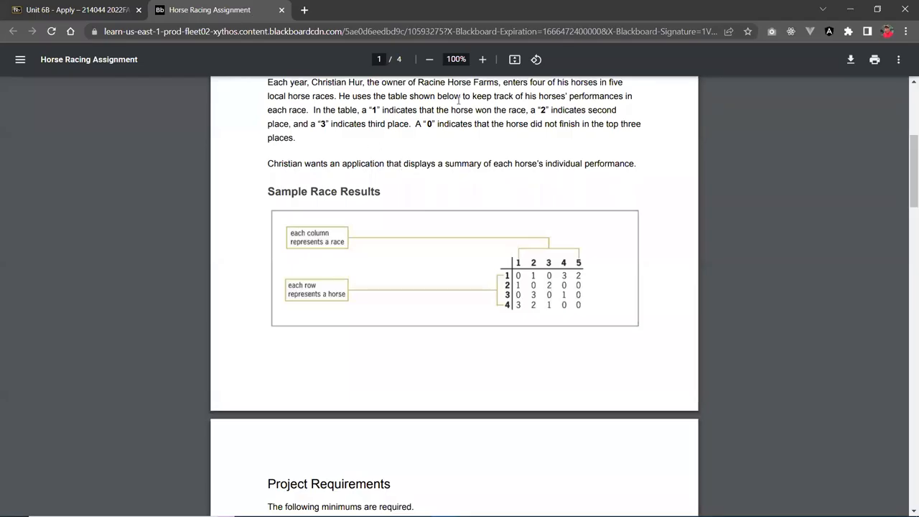
{"action": "left_click", "coordinate": [483, 59]}
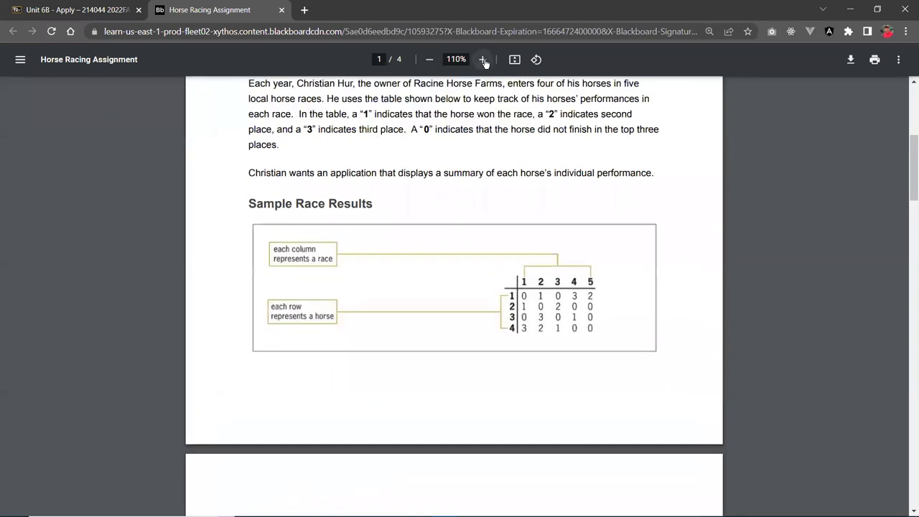
{"action": "left_click", "coordinate": [482, 59]}
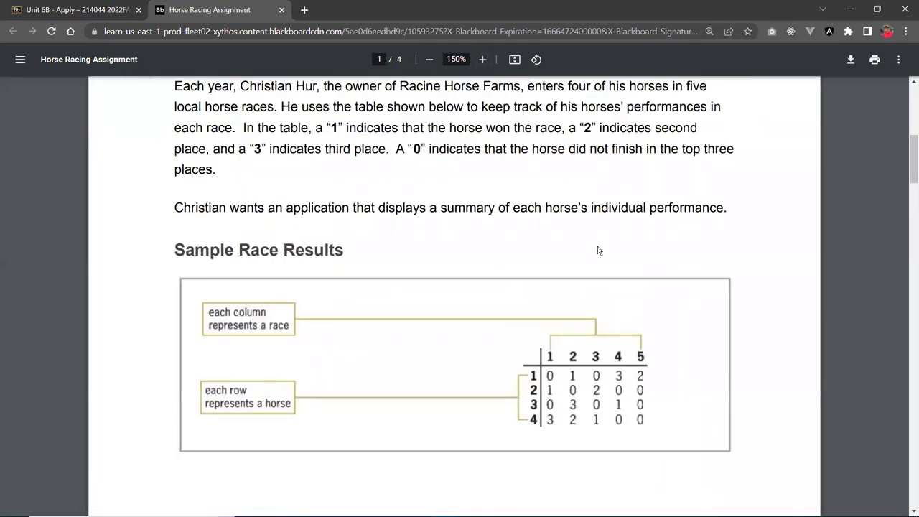
{"action": "mouse_move", "coordinate": [553, 431]}
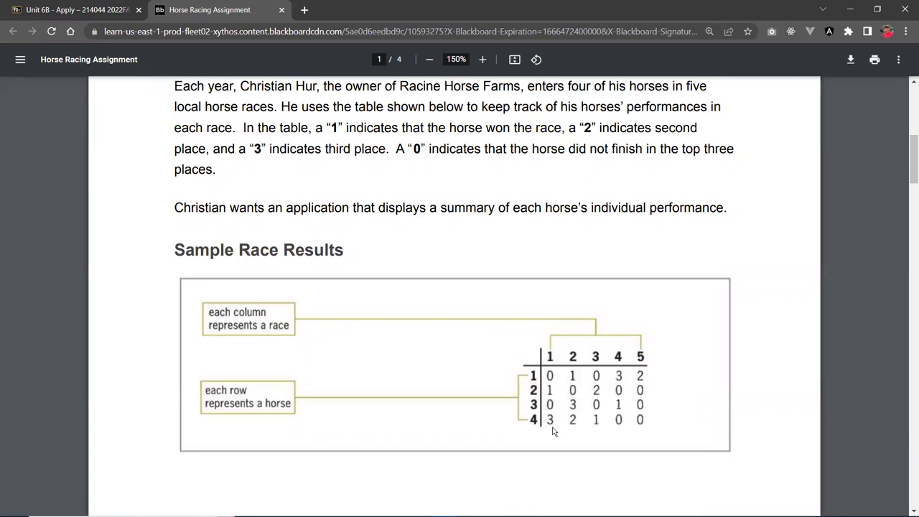
{"action": "mouse_move", "coordinate": [651, 372]}
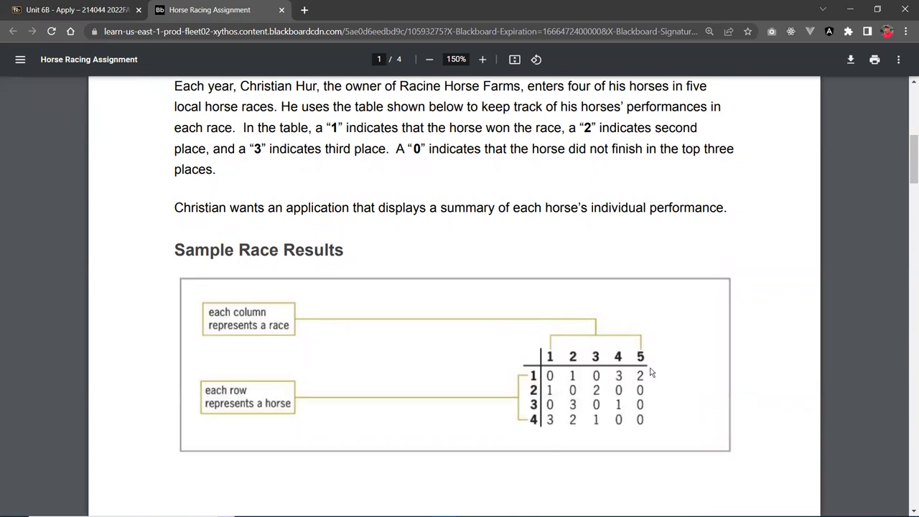
{"action": "mouse_move", "coordinate": [511, 404]}
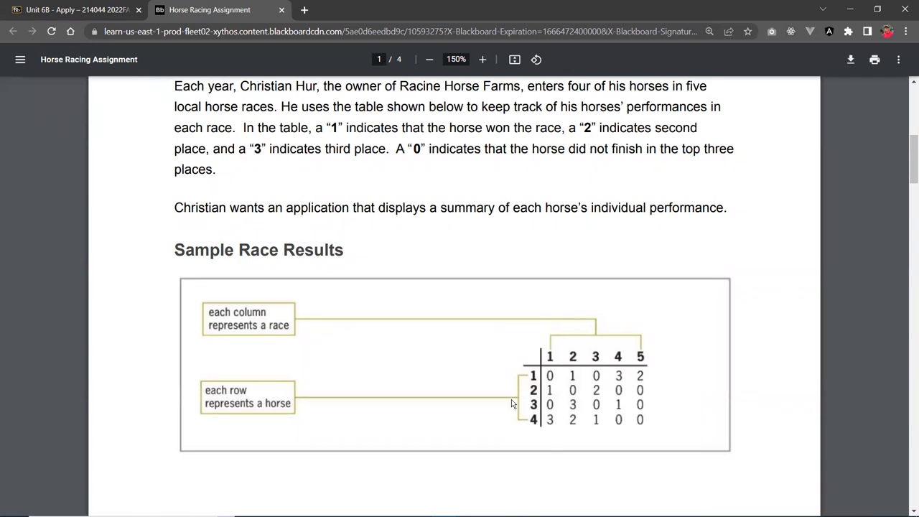
{"action": "mouse_move", "coordinate": [662, 366]}
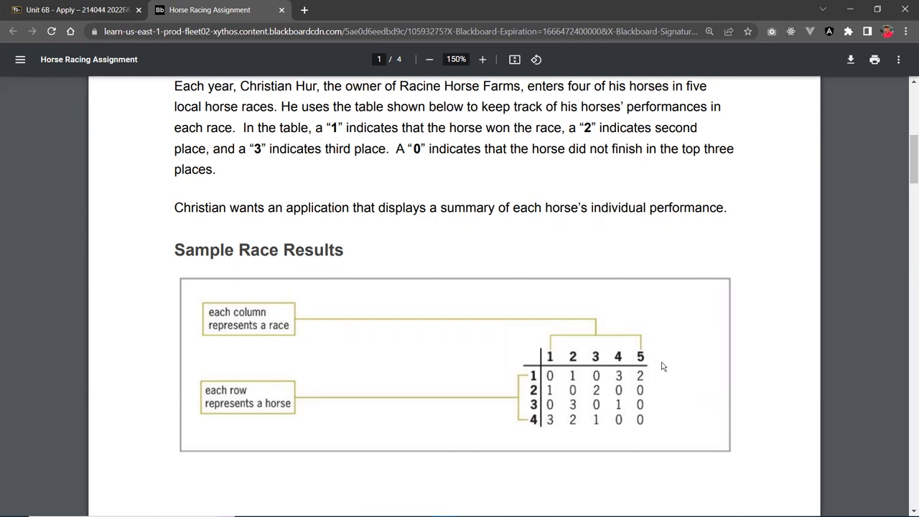
{"action": "mouse_move", "coordinate": [643, 382]}
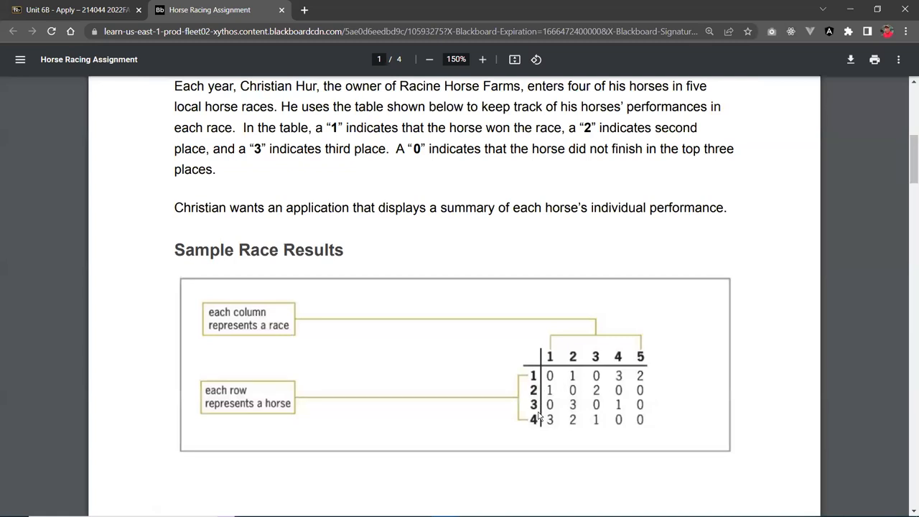
{"action": "mouse_move", "coordinate": [551, 338]}
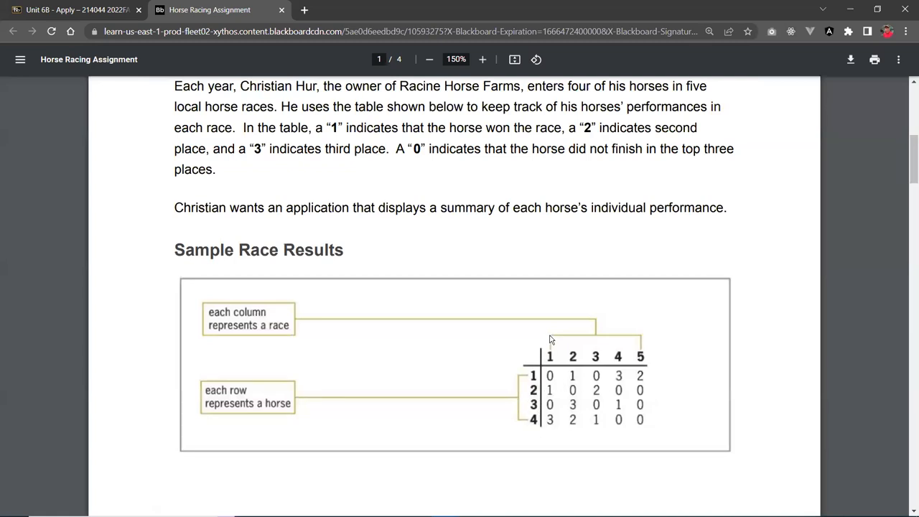
{"action": "mouse_move", "coordinate": [551, 353]}
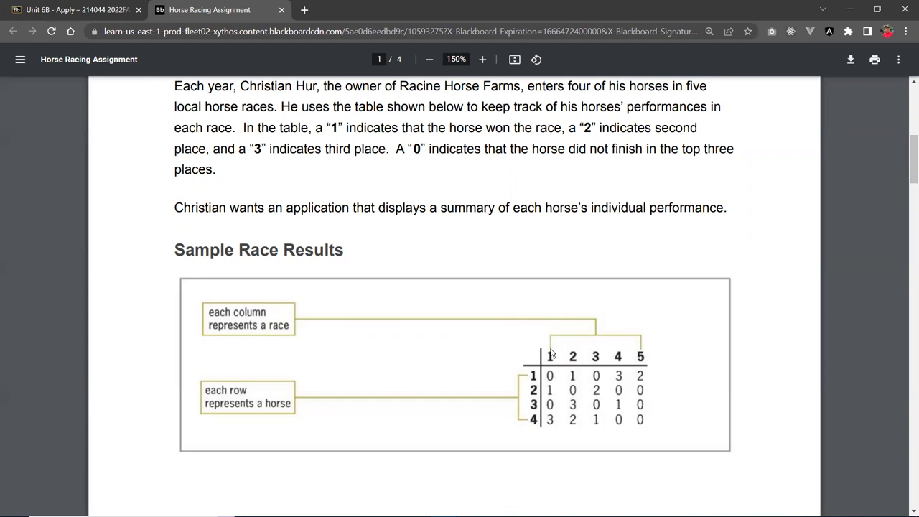
{"action": "mouse_move", "coordinate": [563, 337]}
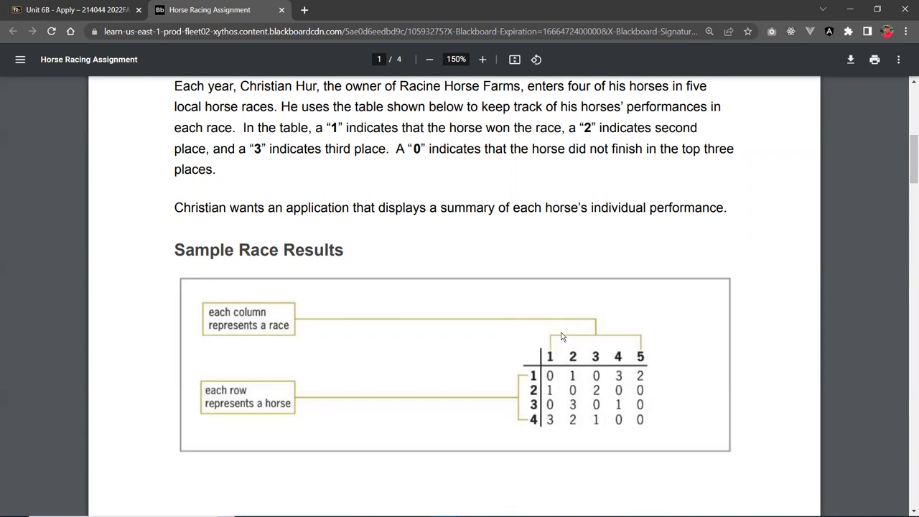
{"action": "mouse_move", "coordinate": [543, 380]}
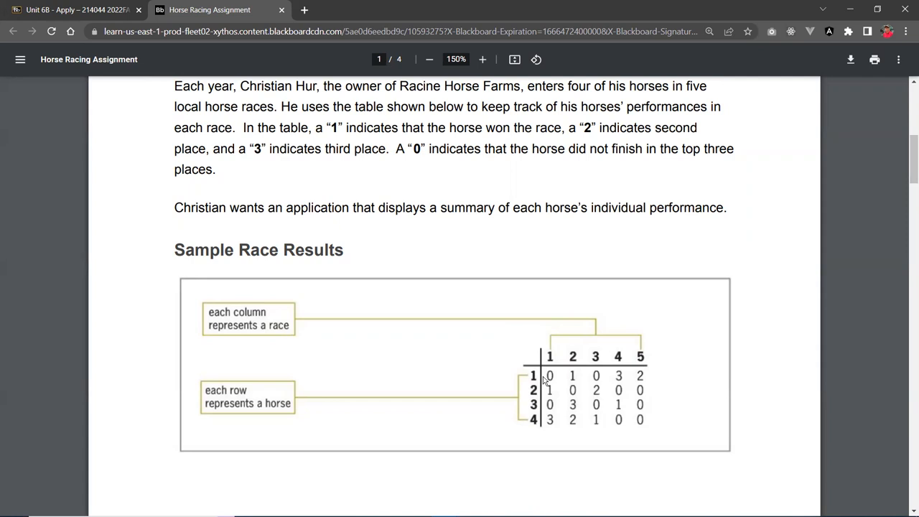
{"action": "mouse_move", "coordinate": [657, 381]}
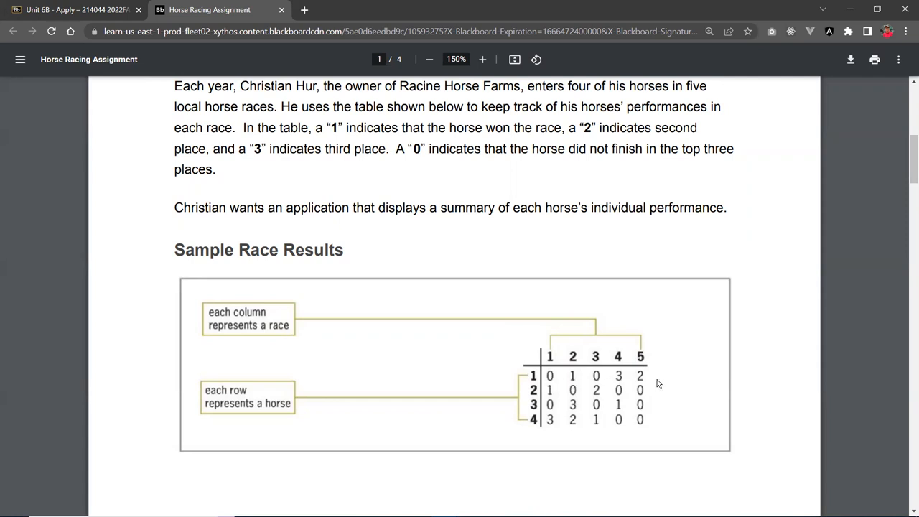
{"action": "mouse_move", "coordinate": [552, 385]}
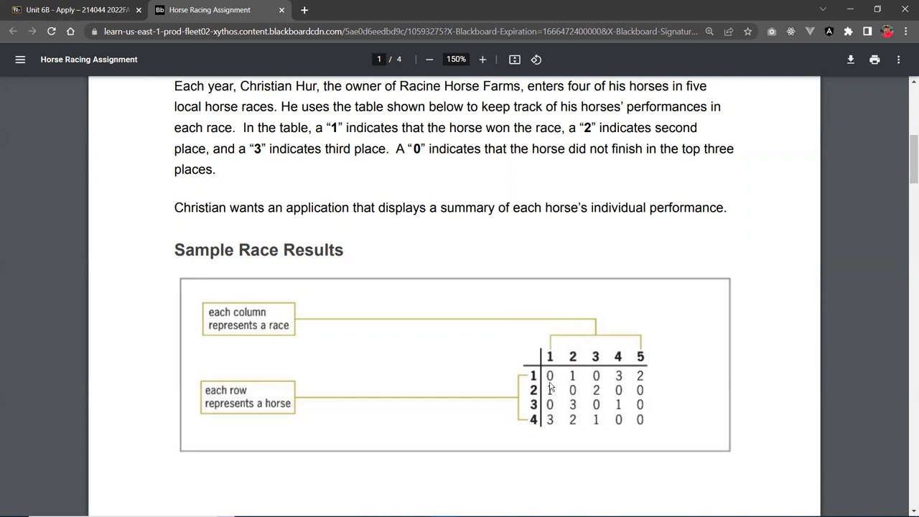
{"action": "mouse_move", "coordinate": [538, 386]}
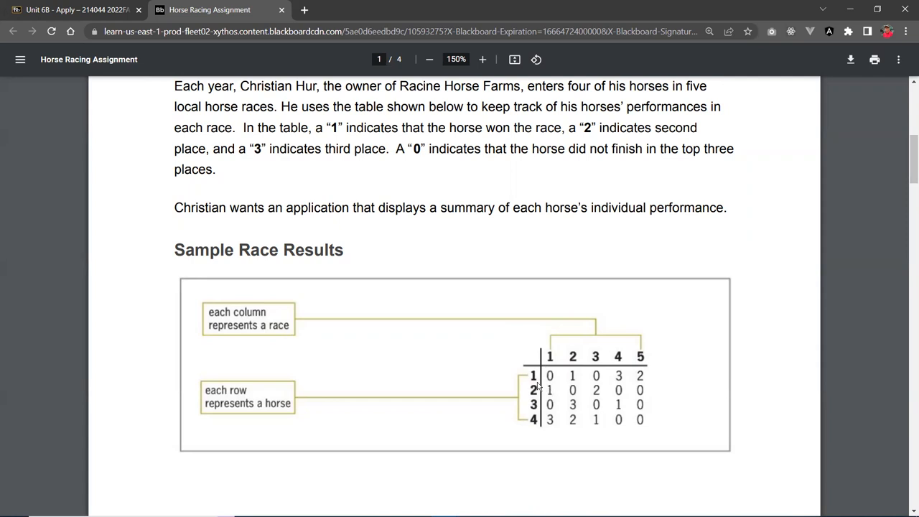
{"action": "mouse_move", "coordinate": [548, 386]}
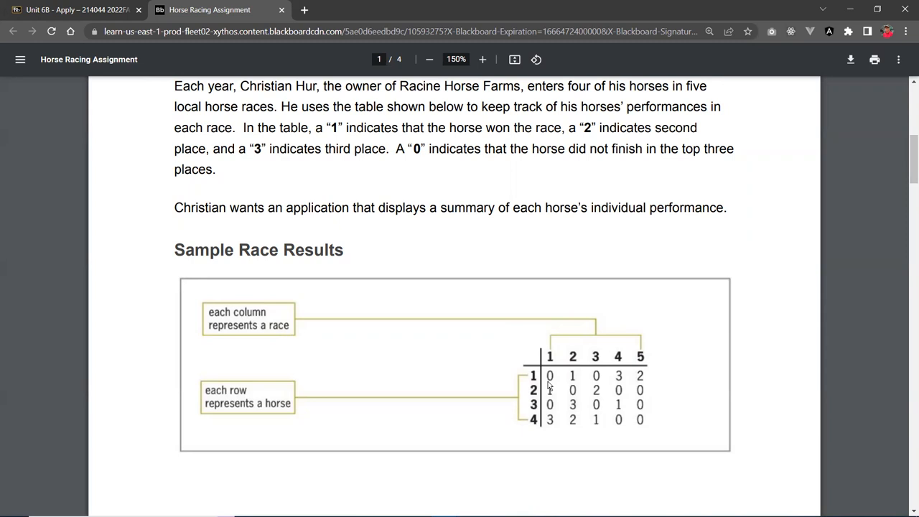
{"action": "mouse_move", "coordinate": [573, 385]}
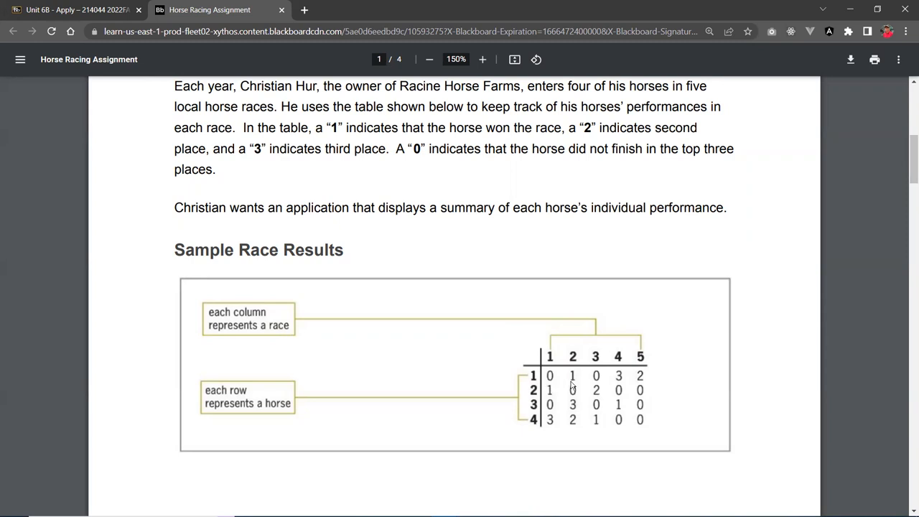
{"action": "mouse_move", "coordinate": [600, 385]}
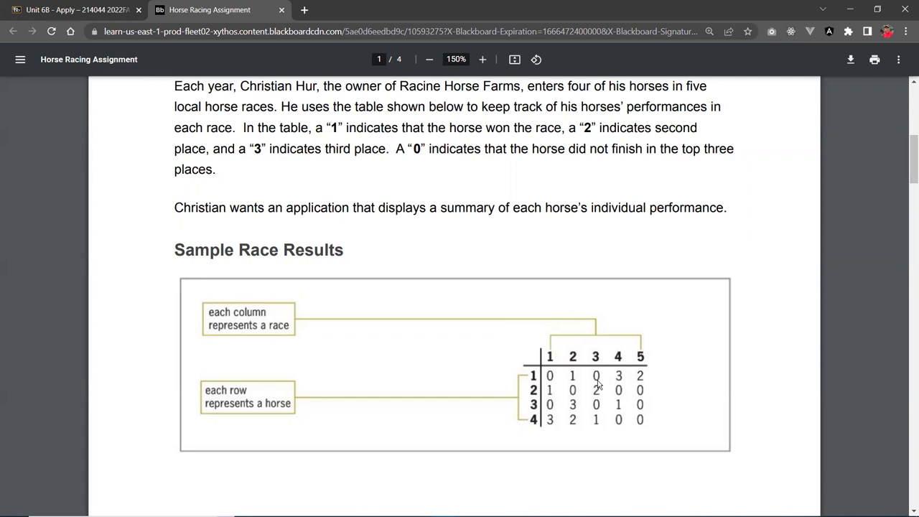
{"action": "mouse_move", "coordinate": [639, 382]}
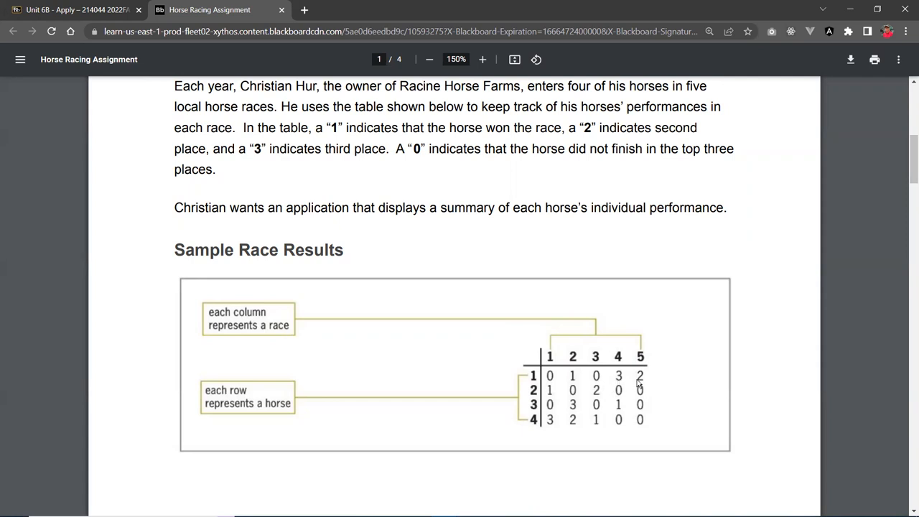
{"action": "mouse_move", "coordinate": [553, 399]}
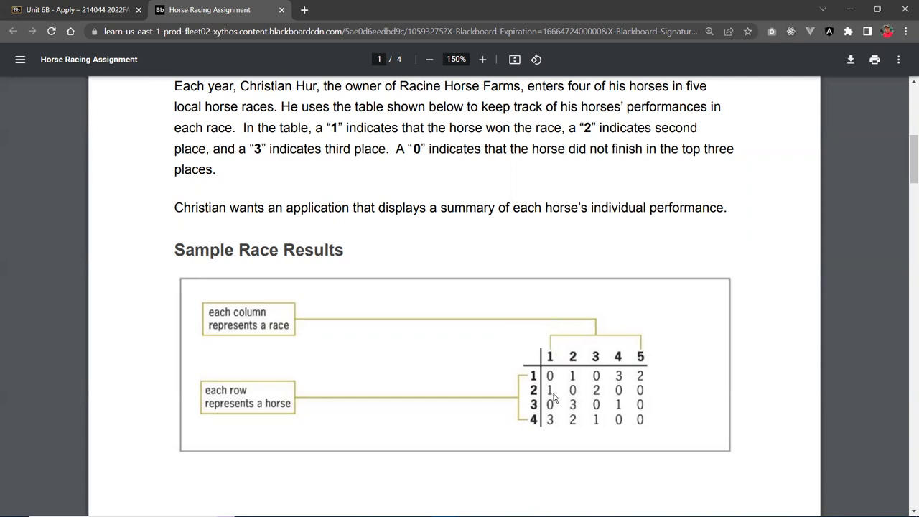
{"action": "mouse_move", "coordinate": [655, 376]}
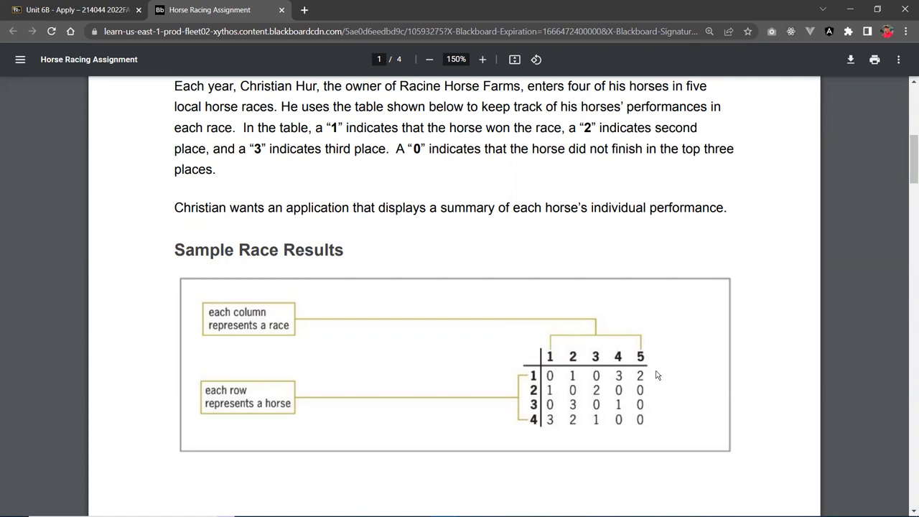
{"action": "mouse_move", "coordinate": [660, 370]}
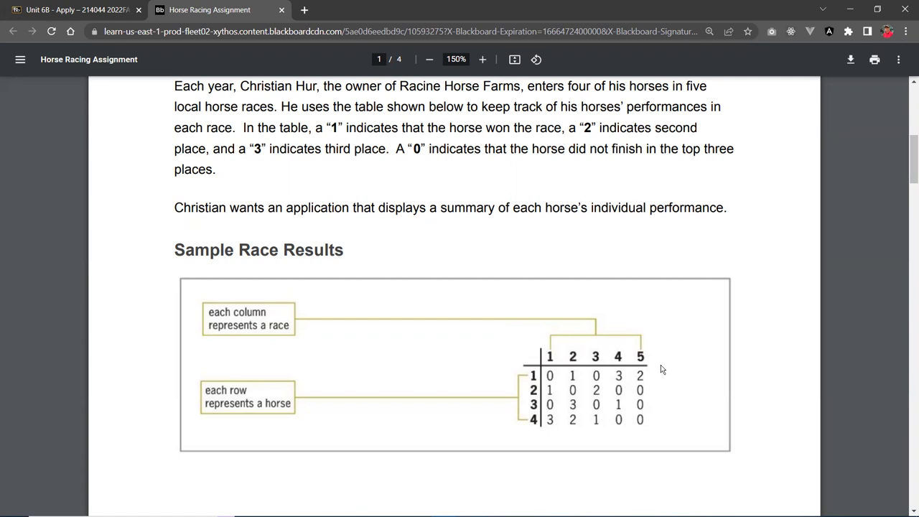
{"action": "mouse_move", "coordinate": [656, 373]}
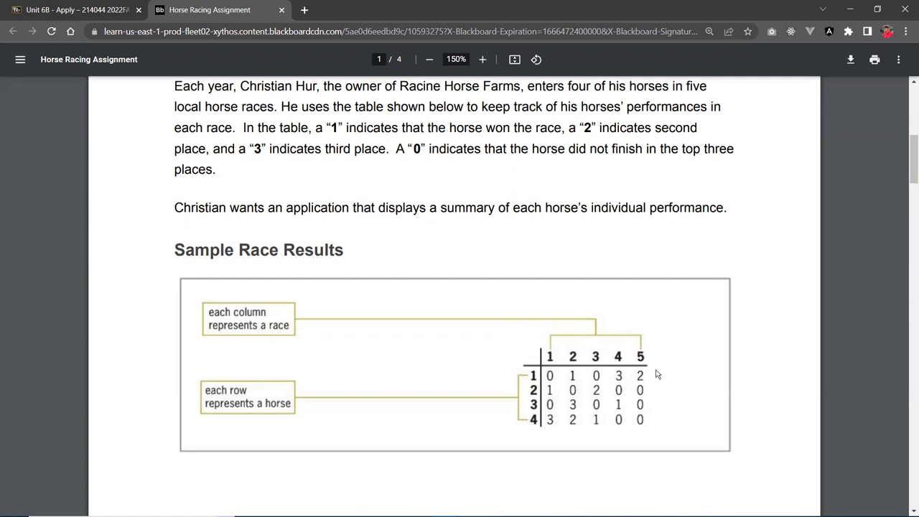
{"action": "mouse_move", "coordinate": [640, 359]}
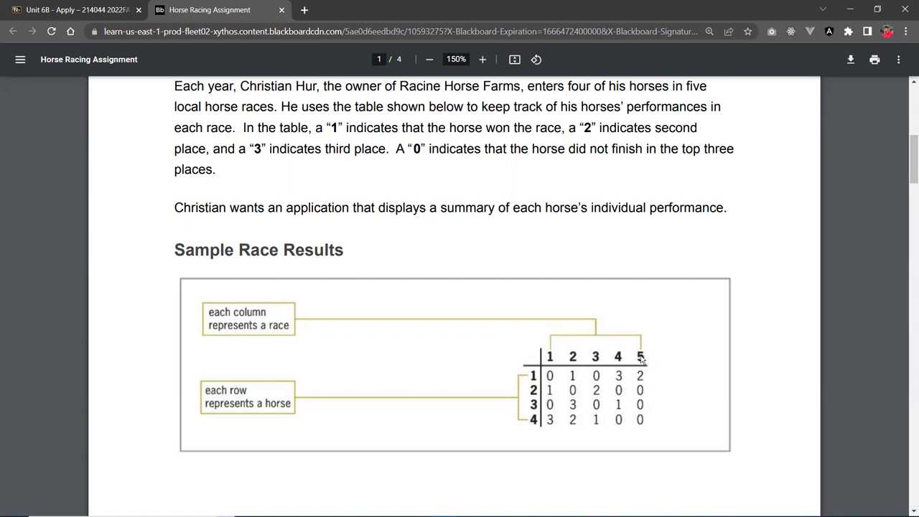
{"action": "mouse_move", "coordinate": [562, 353]}
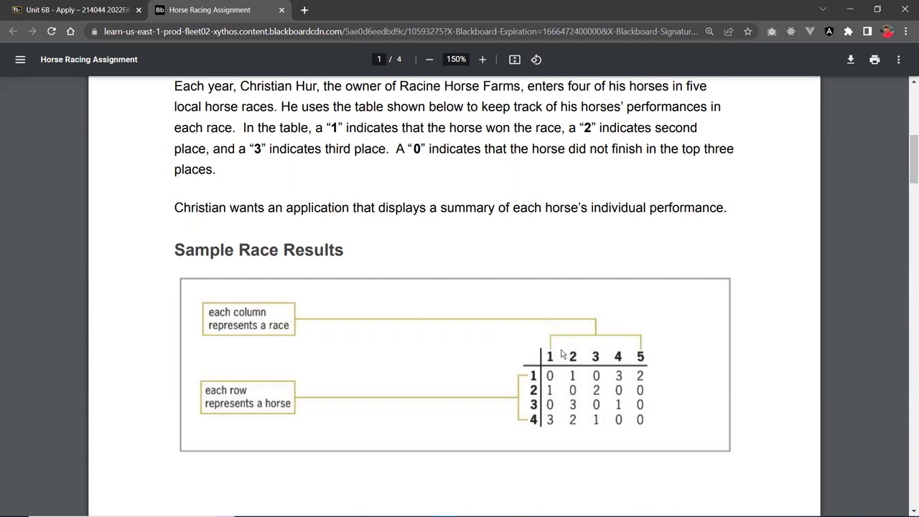
{"action": "mouse_move", "coordinate": [554, 391]}
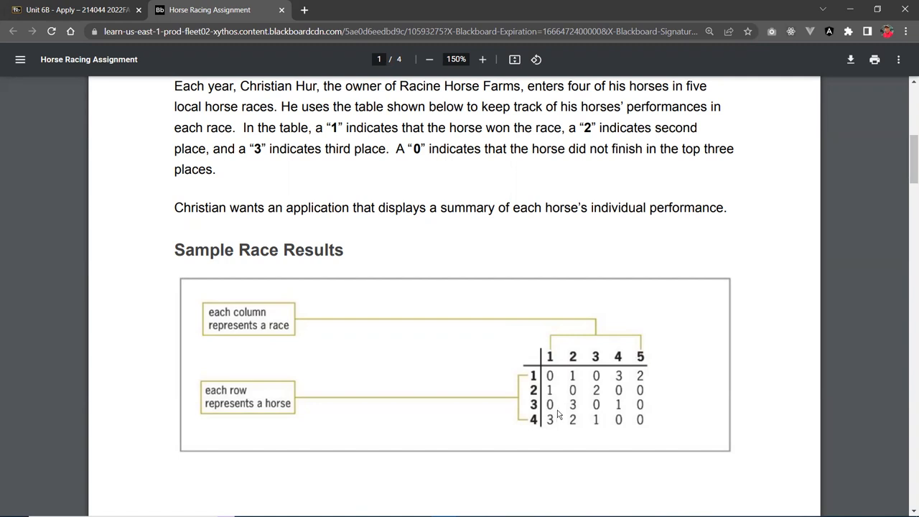
{"action": "mouse_move", "coordinate": [576, 376]}
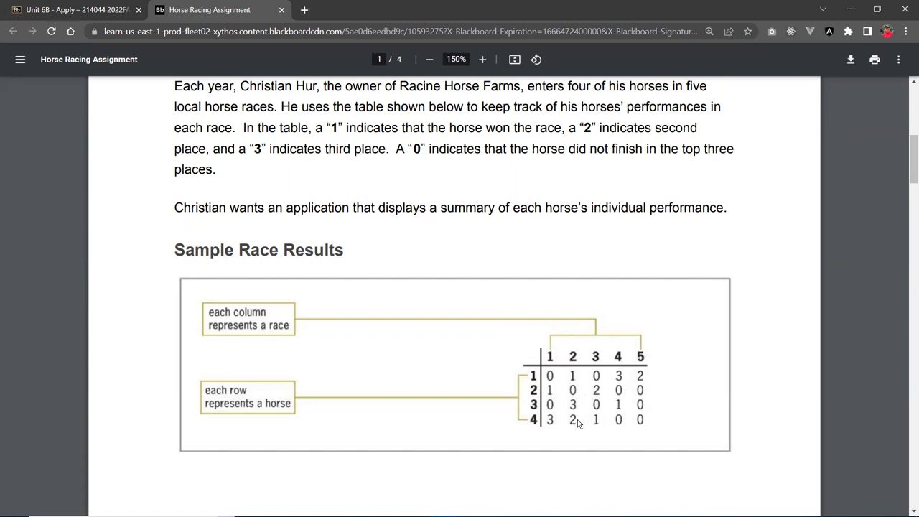
{"action": "mouse_move", "coordinate": [586, 395]}
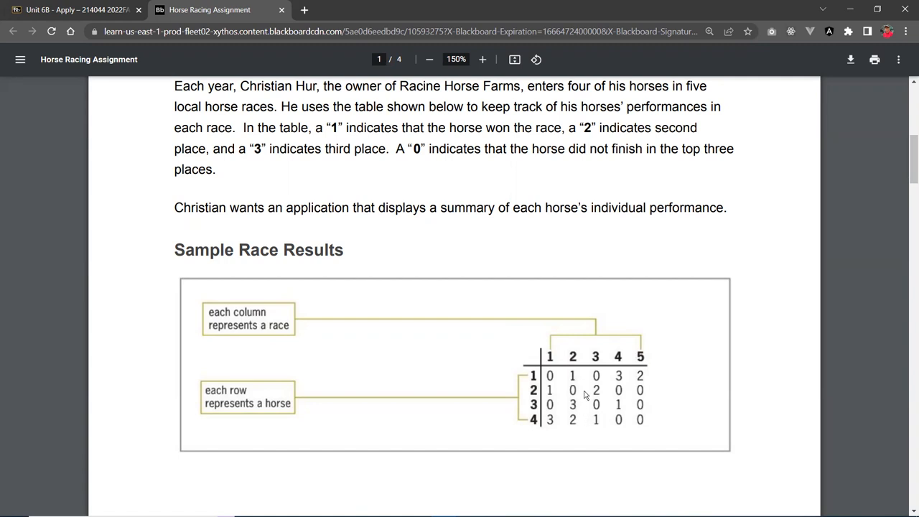
{"action": "mouse_move", "coordinate": [601, 386]}
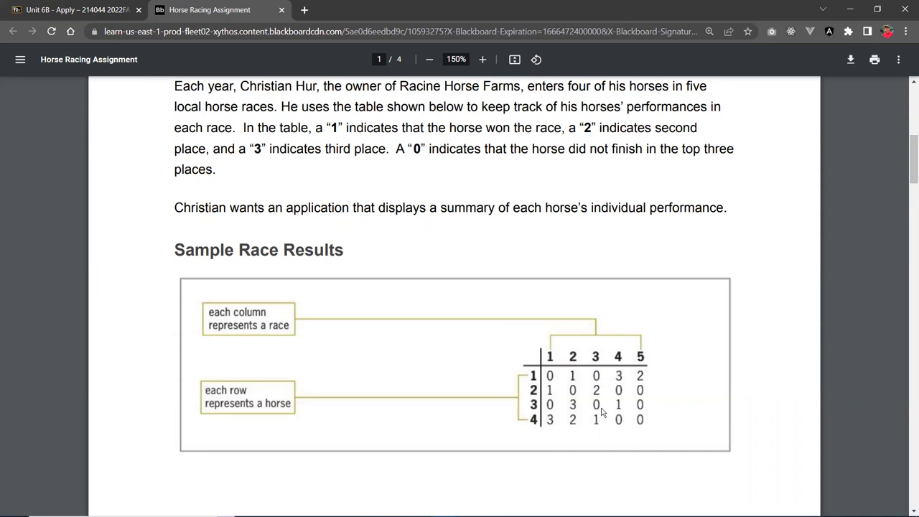
{"action": "mouse_move", "coordinate": [602, 379]}
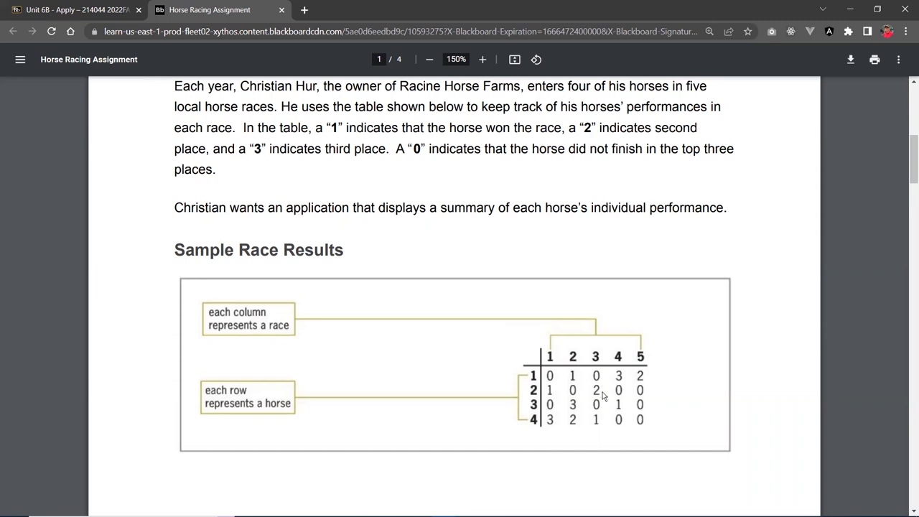
{"action": "mouse_move", "coordinate": [559, 401]}
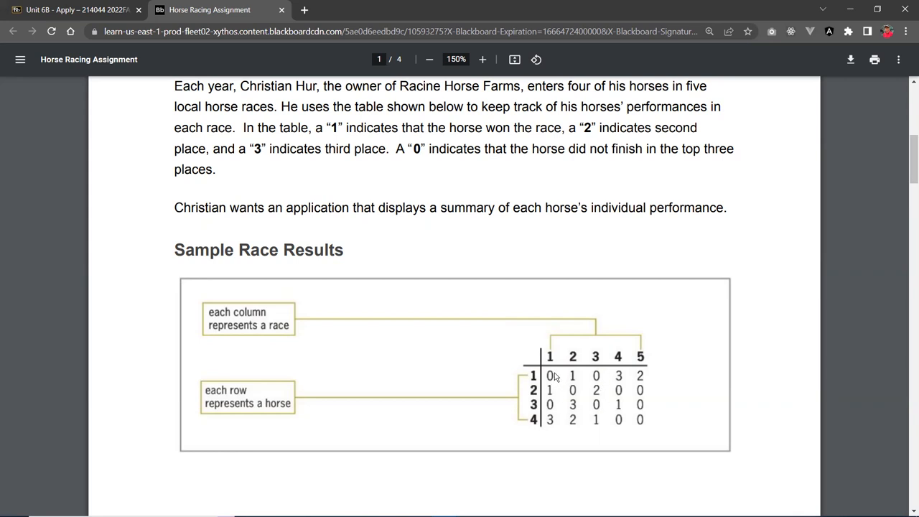
{"action": "mouse_move", "coordinate": [553, 391]}
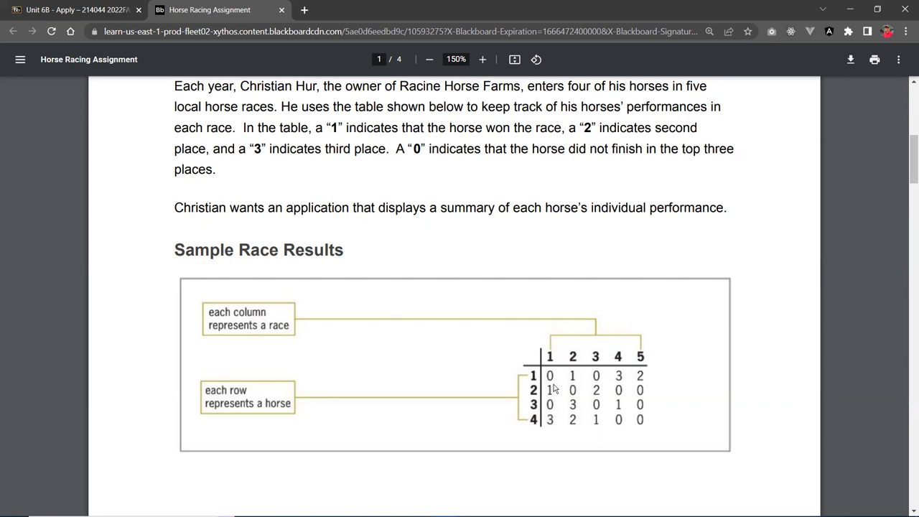
{"action": "mouse_move", "coordinate": [554, 382]}
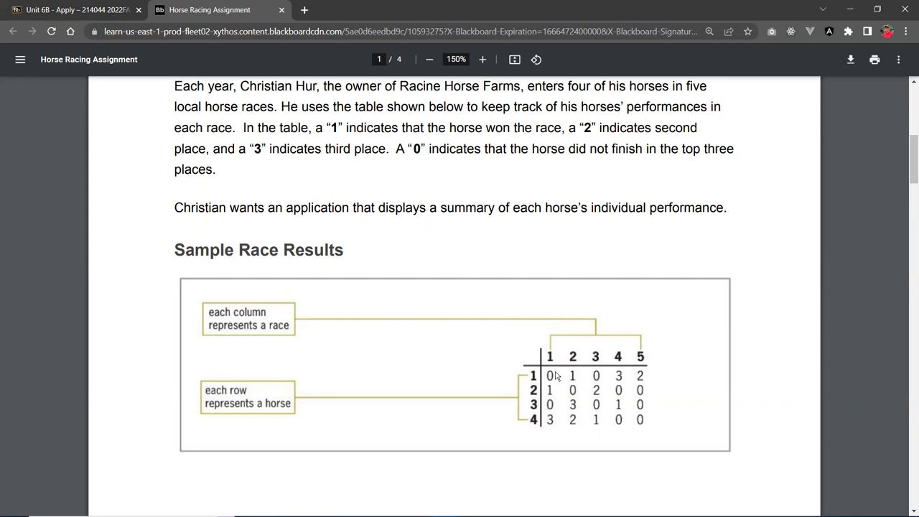
{"action": "mouse_move", "coordinate": [482, 332]}
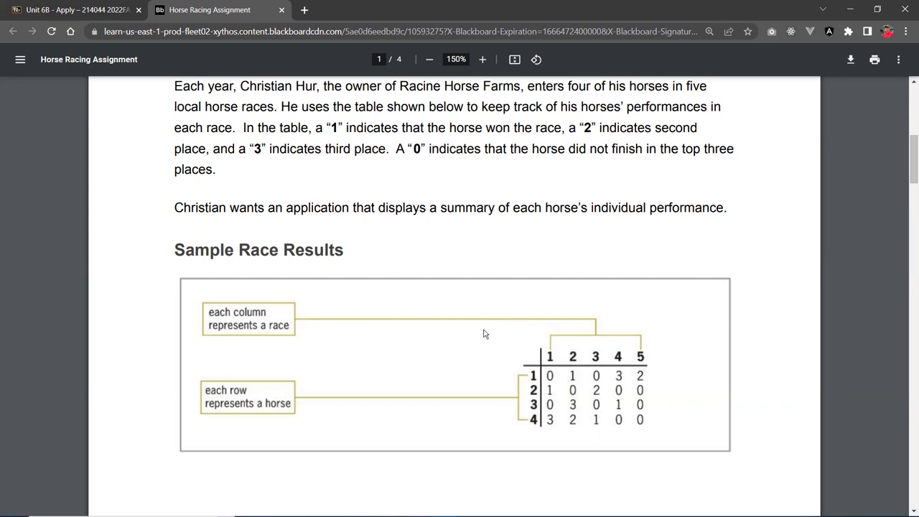
{"action": "mouse_move", "coordinate": [479, 342]}
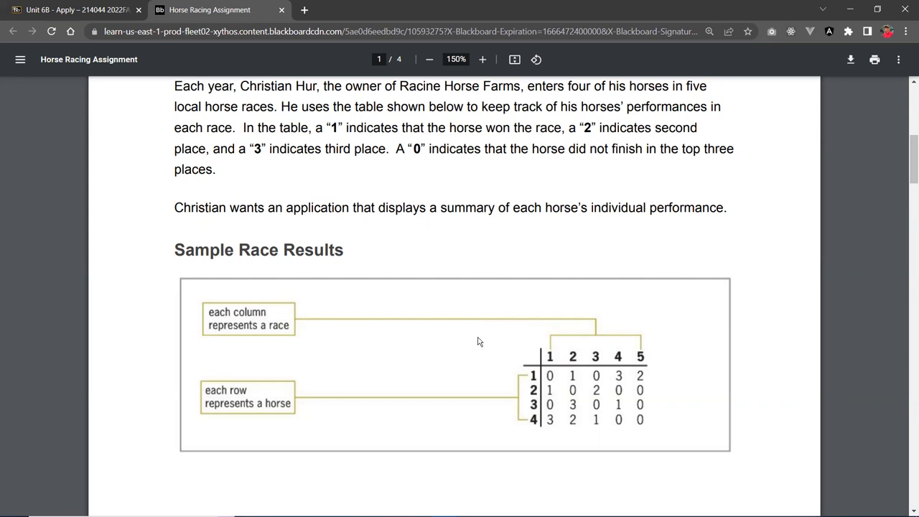
{"action": "mouse_move", "coordinate": [679, 352]}
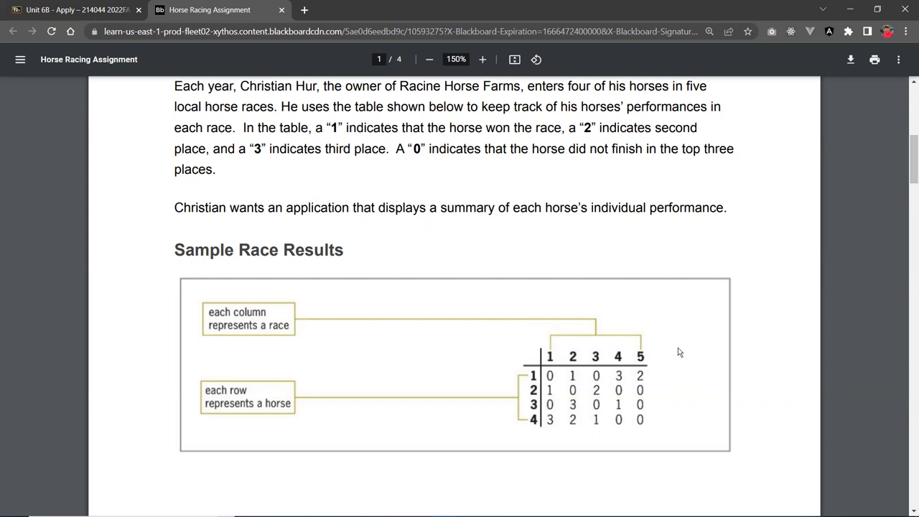
{"action": "mouse_move", "coordinate": [534, 386]}
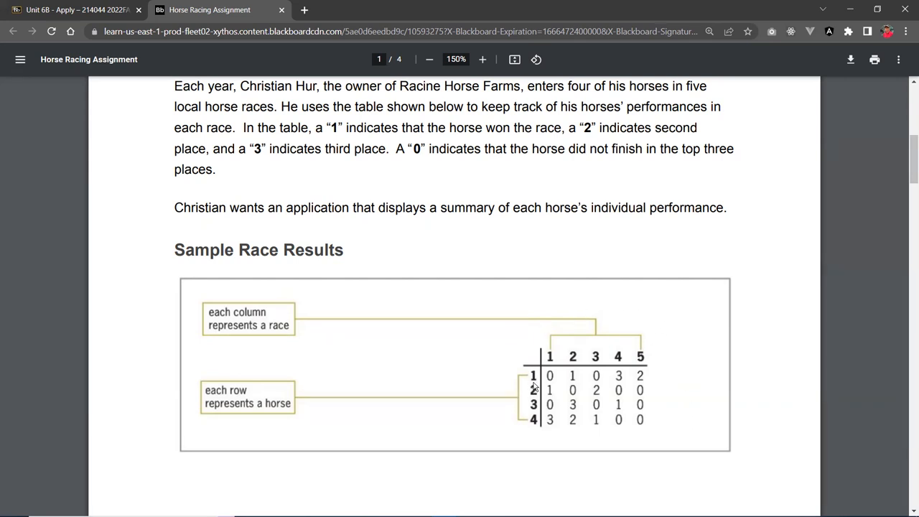
{"action": "mouse_move", "coordinate": [514, 397]}
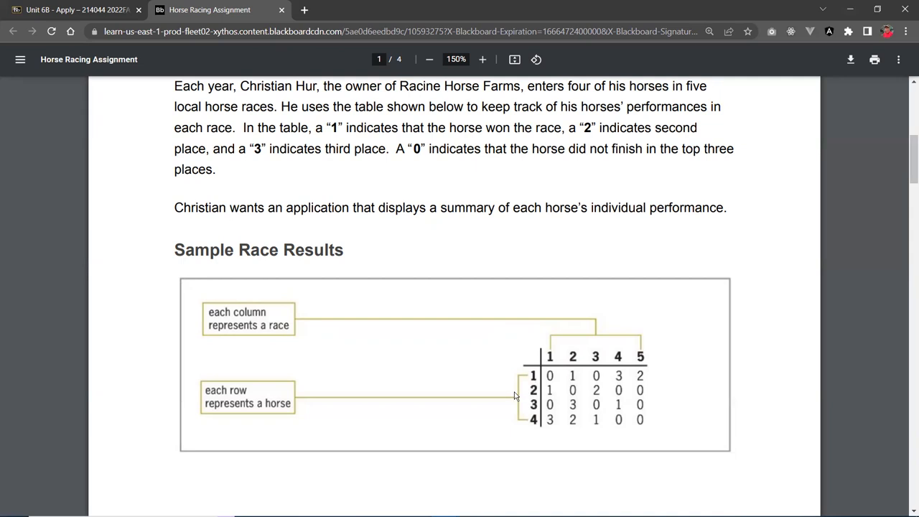
{"action": "mouse_move", "coordinate": [531, 393]}
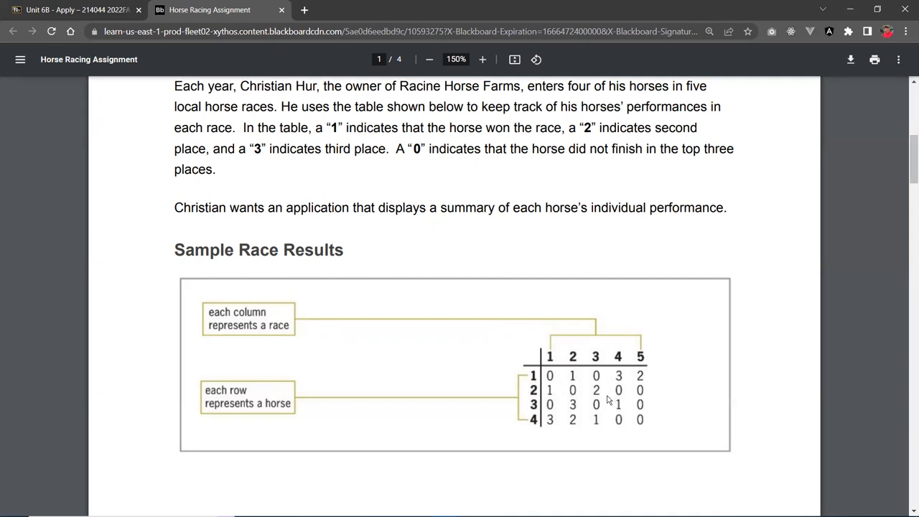
{"action": "mouse_move", "coordinate": [540, 403]}
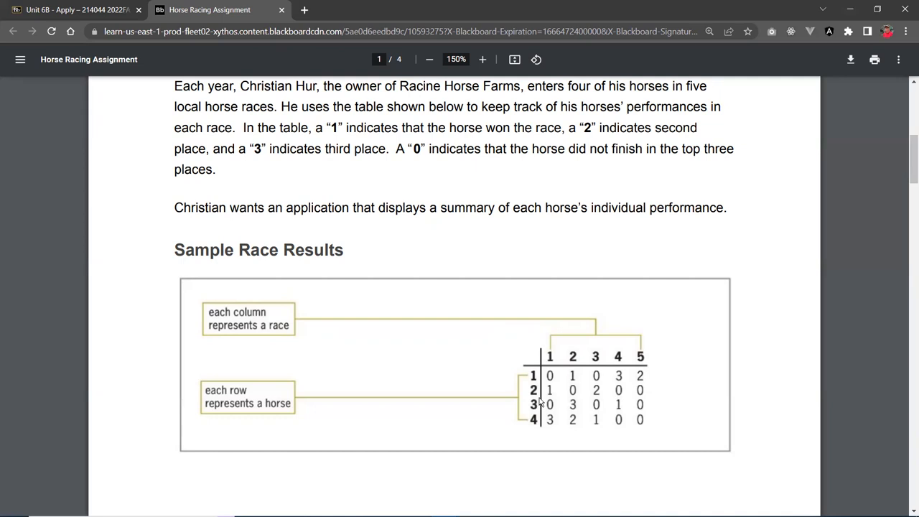
{"action": "mouse_move", "coordinate": [623, 400]}
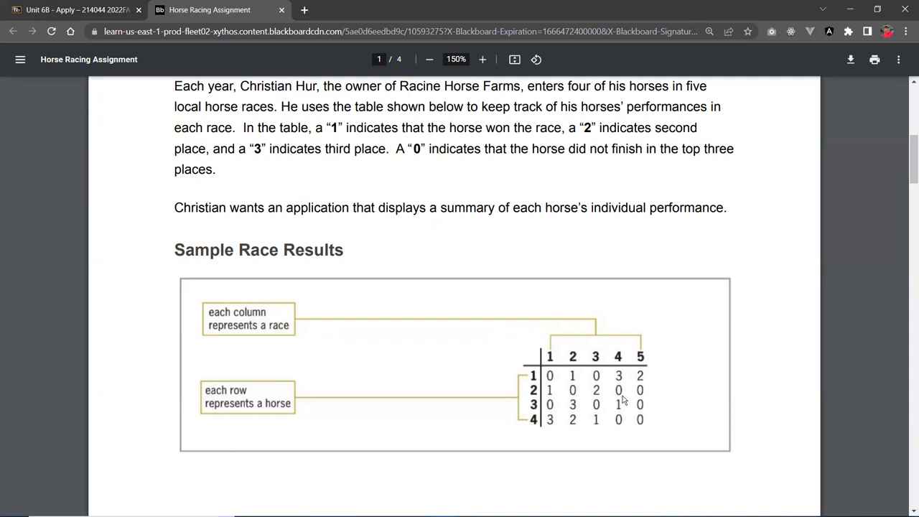
{"action": "mouse_move", "coordinate": [637, 401]}
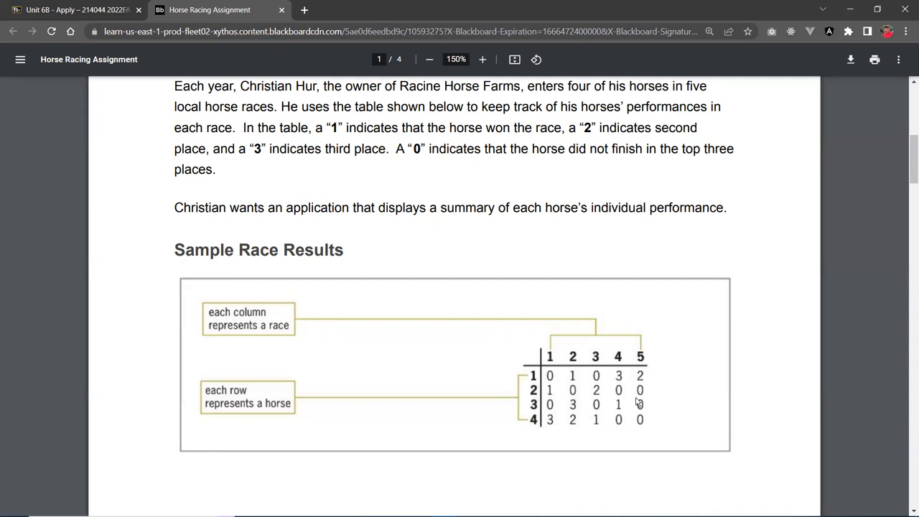
Step: Move down the PDF to the Project Requirements list on page 2
{"action": "scroll", "scroll_direction": "down", "scroll_amount": 3}
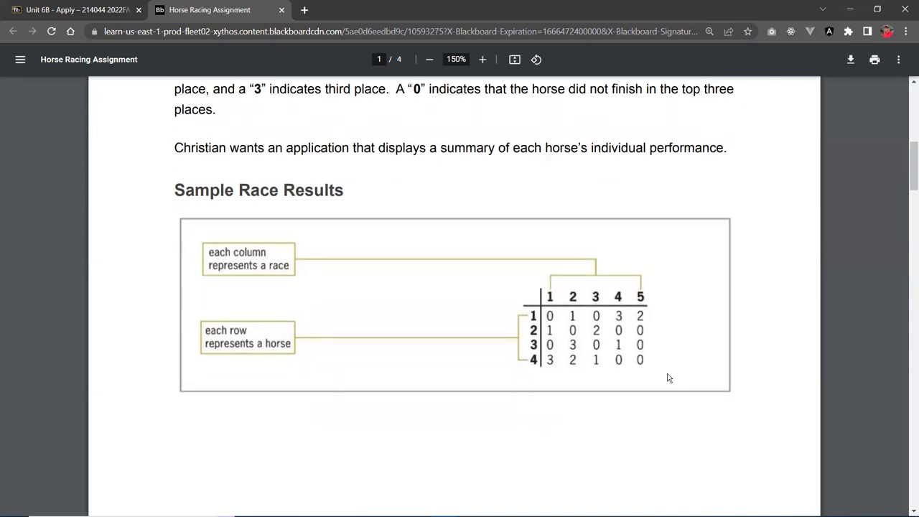
{"action": "scroll", "scroll_direction": "down", "scroll_amount": 3}
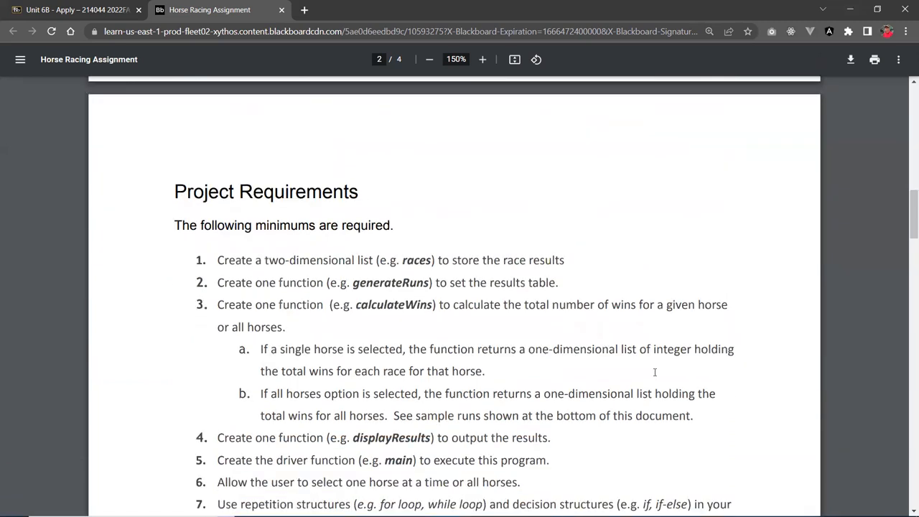
{"action": "scroll", "scroll_direction": "down", "scroll_amount": 3}
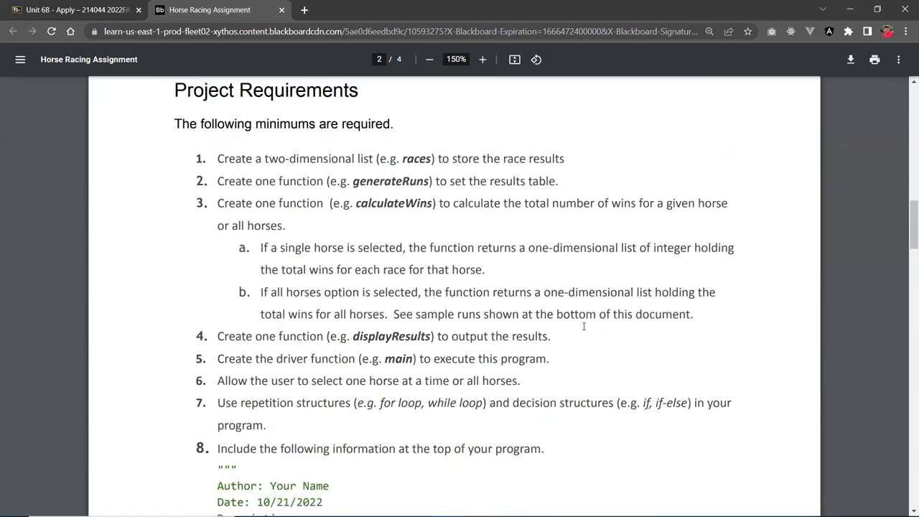
{"action": "mouse_move", "coordinate": [445, 179]}
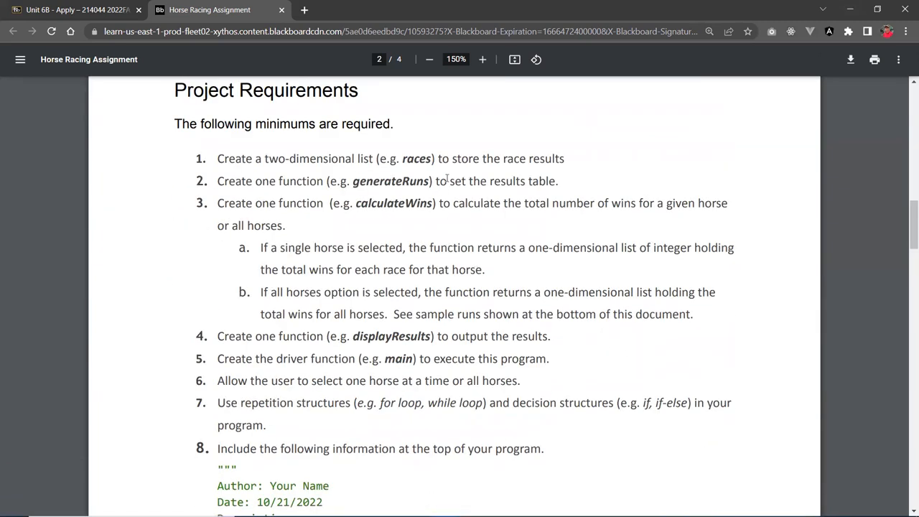
{"action": "mouse_move", "coordinate": [448, 175]}
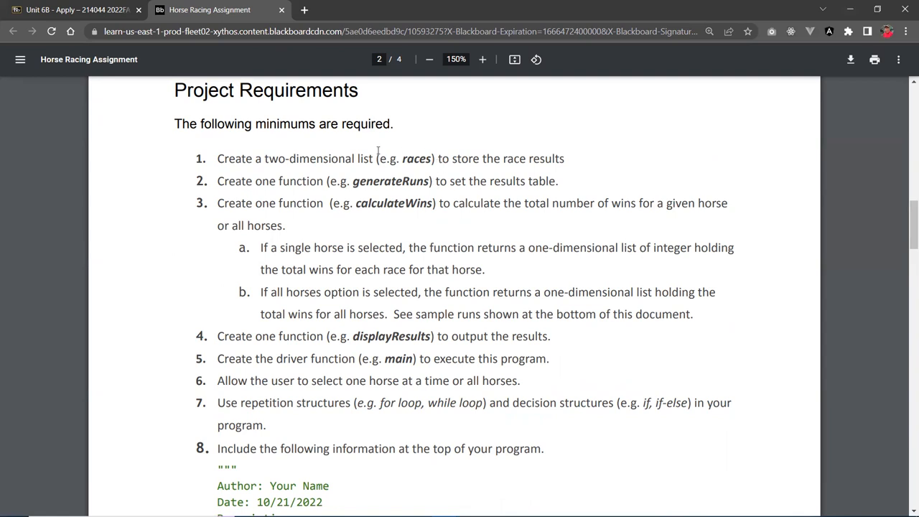
{"action": "mouse_move", "coordinate": [436, 181]}
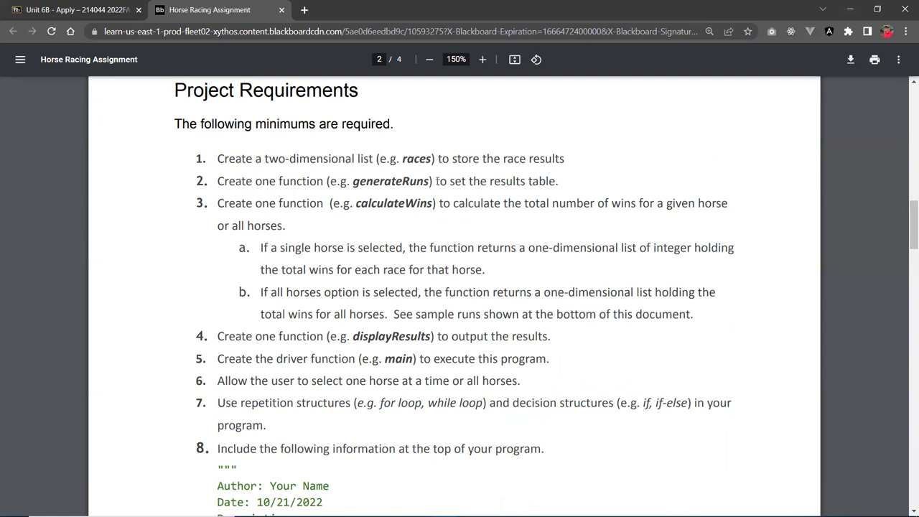
{"action": "mouse_move", "coordinate": [450, 158]}
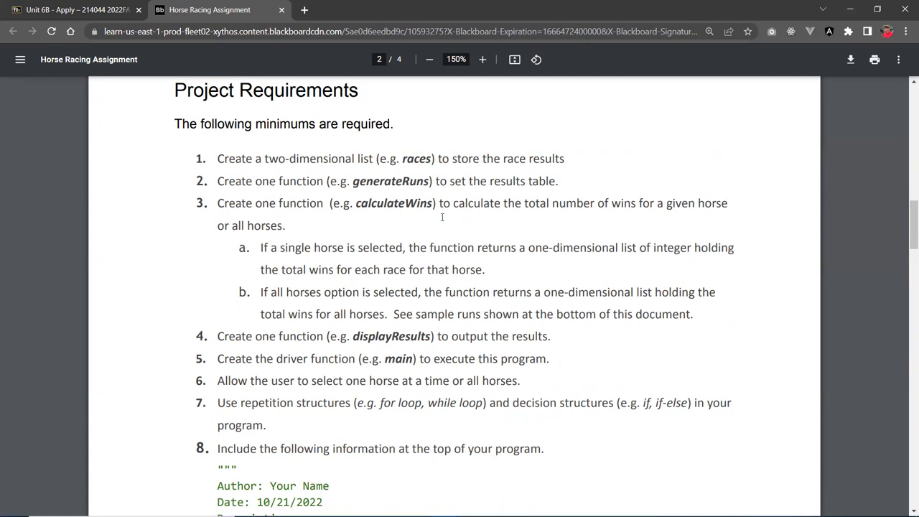
{"action": "mouse_move", "coordinate": [442, 212]}
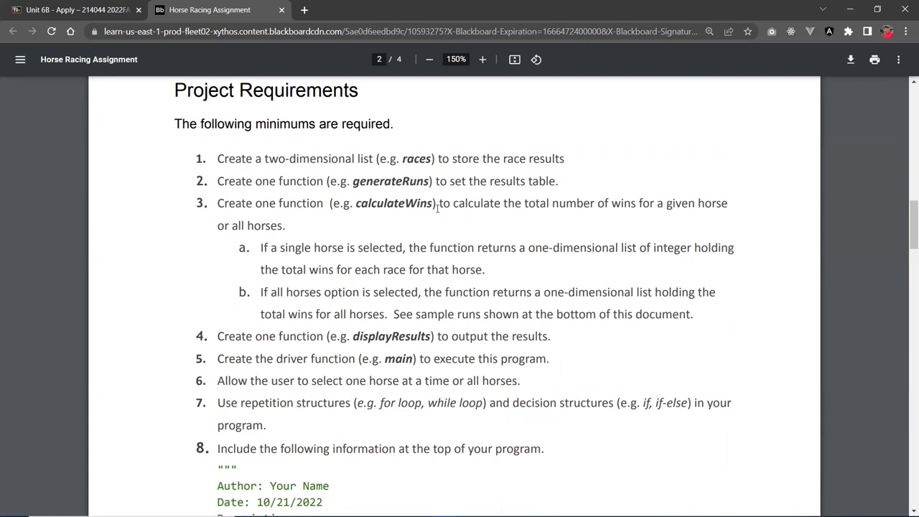
{"action": "mouse_move", "coordinate": [439, 226]}
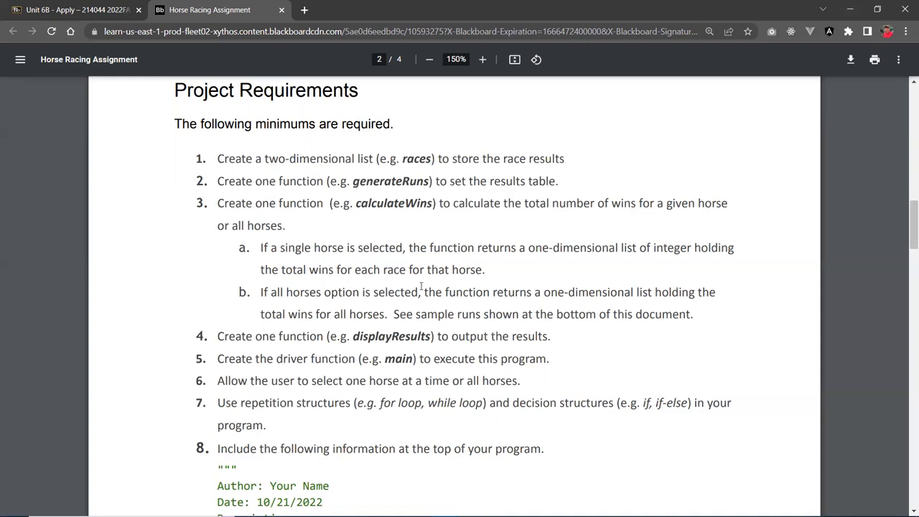
{"action": "mouse_move", "coordinate": [436, 274]}
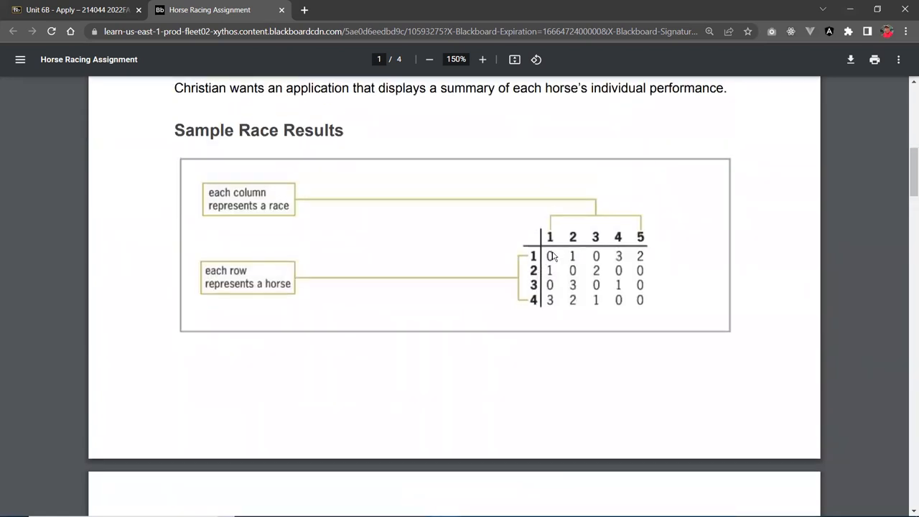
{"action": "mouse_move", "coordinate": [594, 255]}
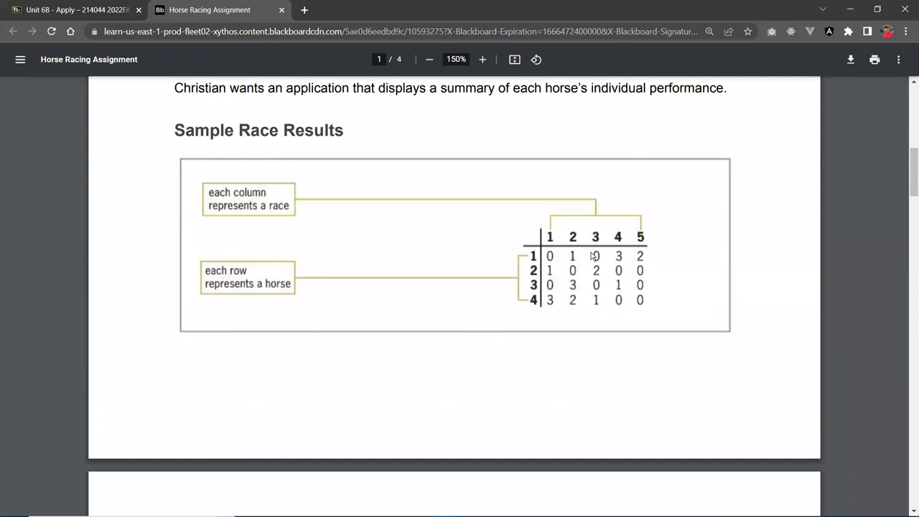
{"action": "mouse_move", "coordinate": [500, 289]}
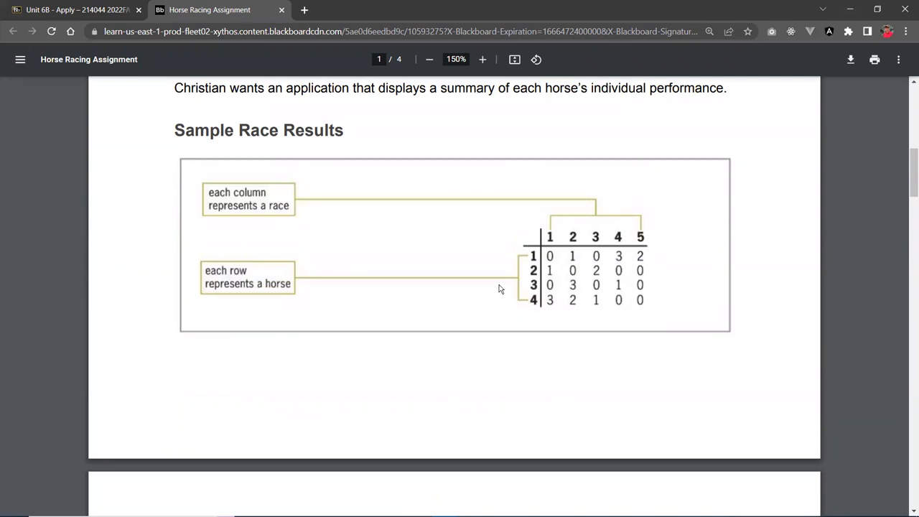
{"action": "scroll", "scroll_direction": "down", "scroll_amount": 3}
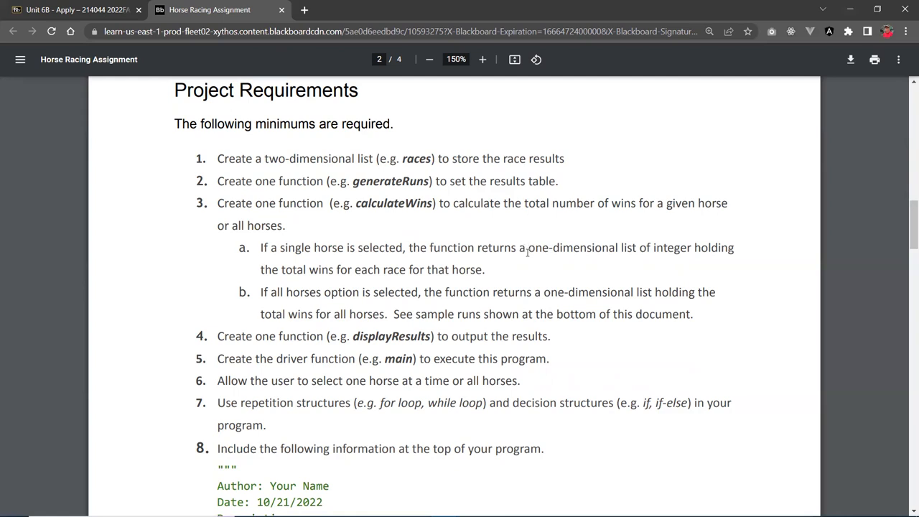
Step: Select 'one-dimensional list' in item 3b, then reveal the header comment requirement below
{"action": "double_click", "coordinate": [571, 247]}
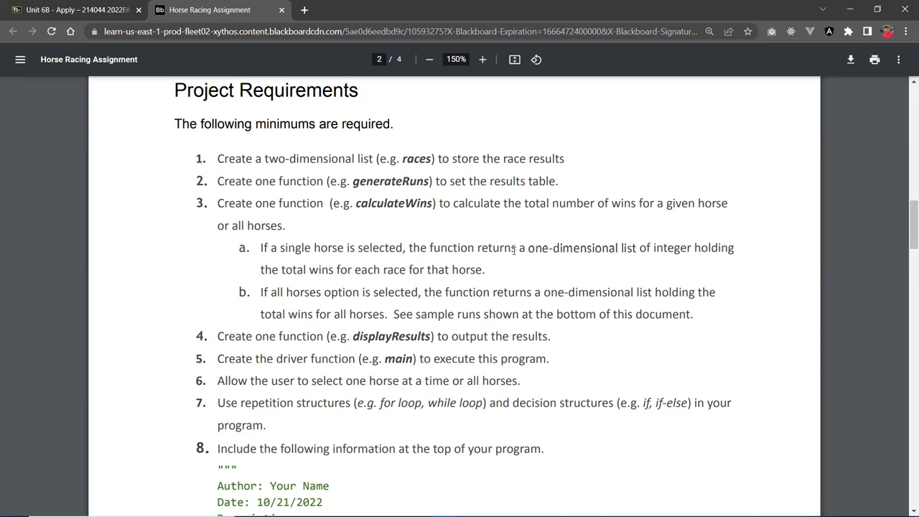
{"action": "mouse_move", "coordinate": [530, 247]}
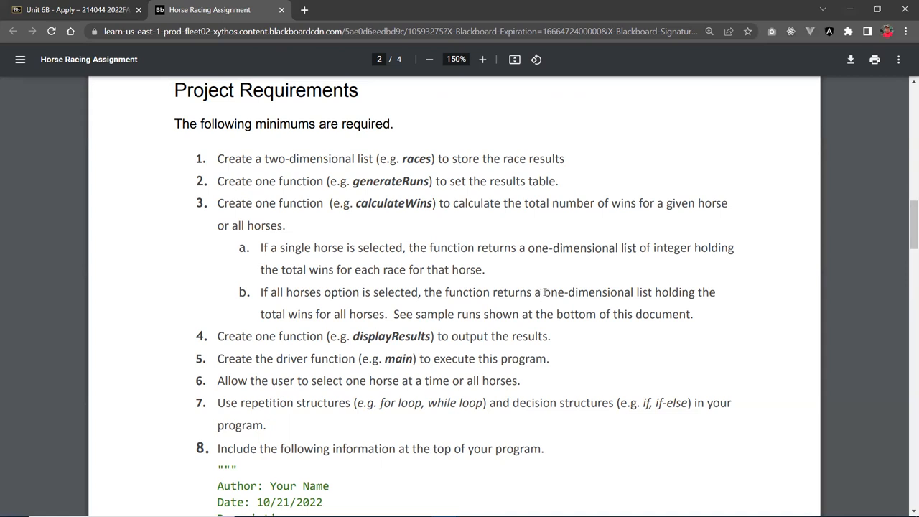
{"action": "double_click", "coordinate": [585, 293]}
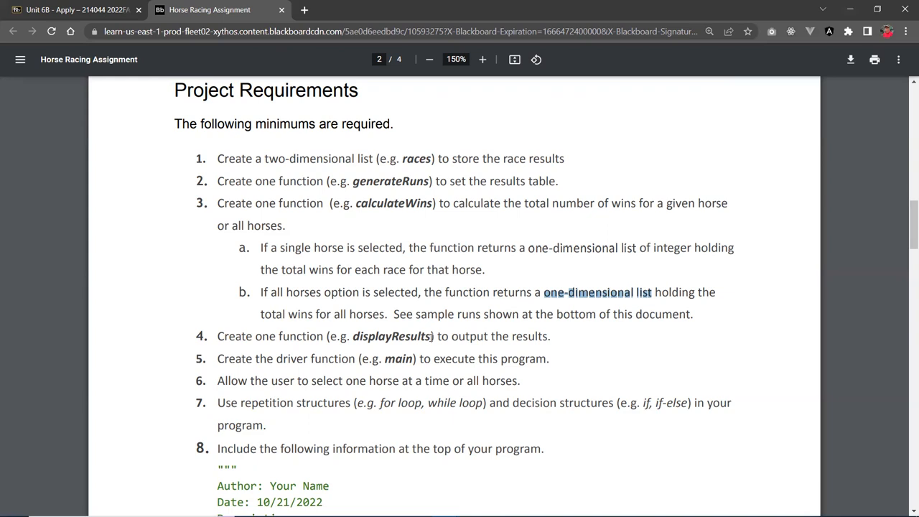
{"action": "scroll", "scroll_direction": "down", "scroll_amount": 3}
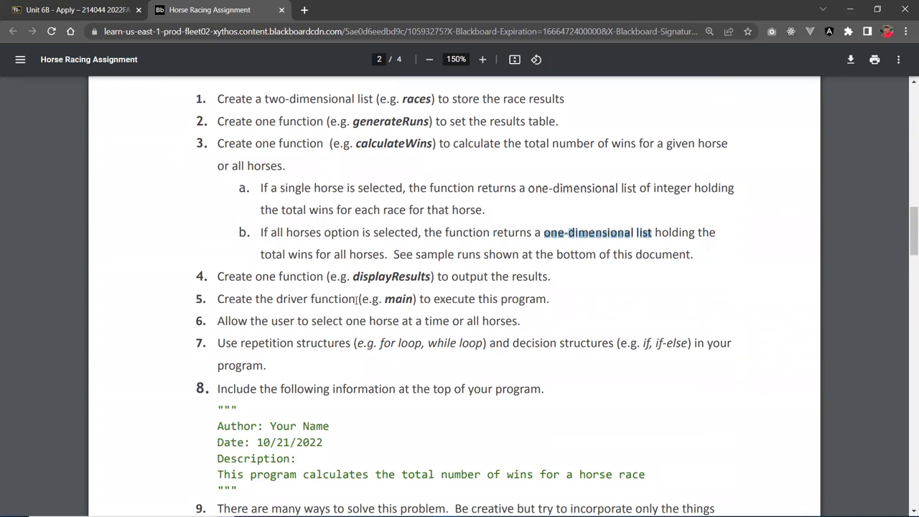
Step: Move down past requirement 8's header block and item 9 to page 3's Sample Runs for Pick #1
{"action": "scroll", "scroll_direction": "down", "scroll_amount": 3}
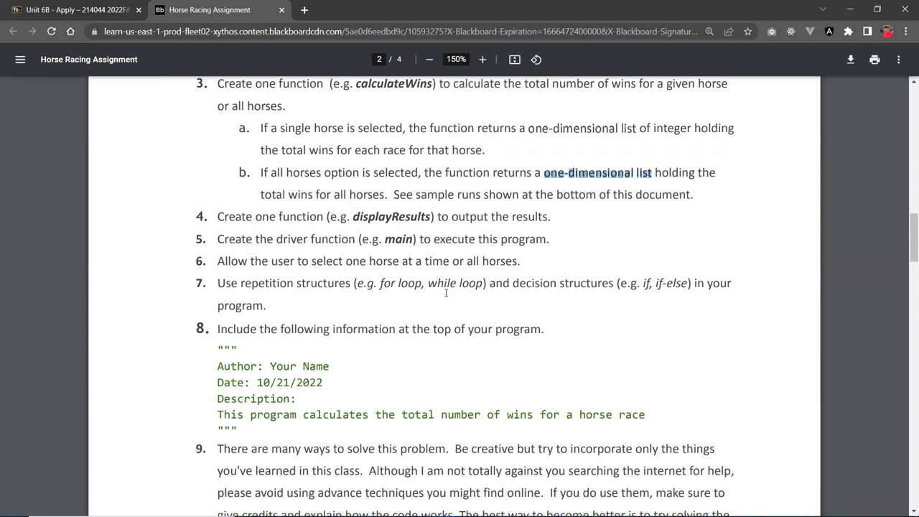
{"action": "scroll", "scroll_direction": "down", "scroll_amount": 3}
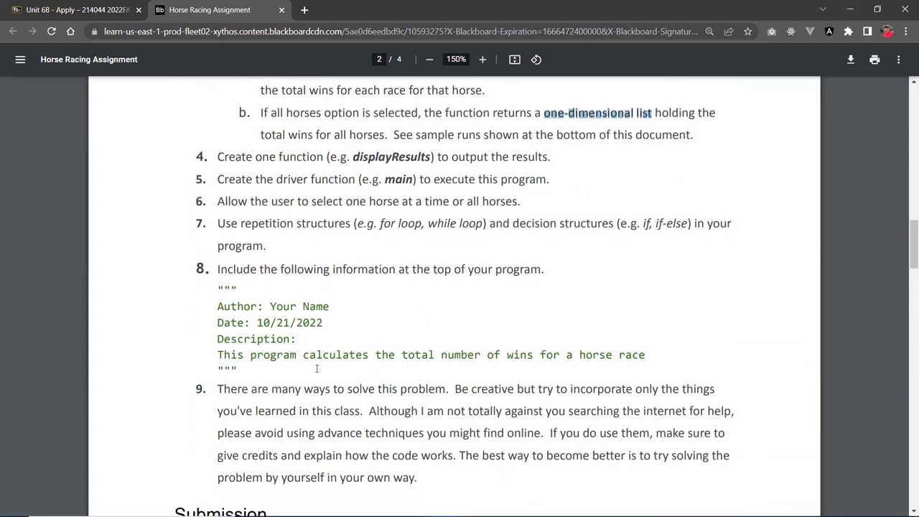
{"action": "mouse_move", "coordinate": [399, 313]}
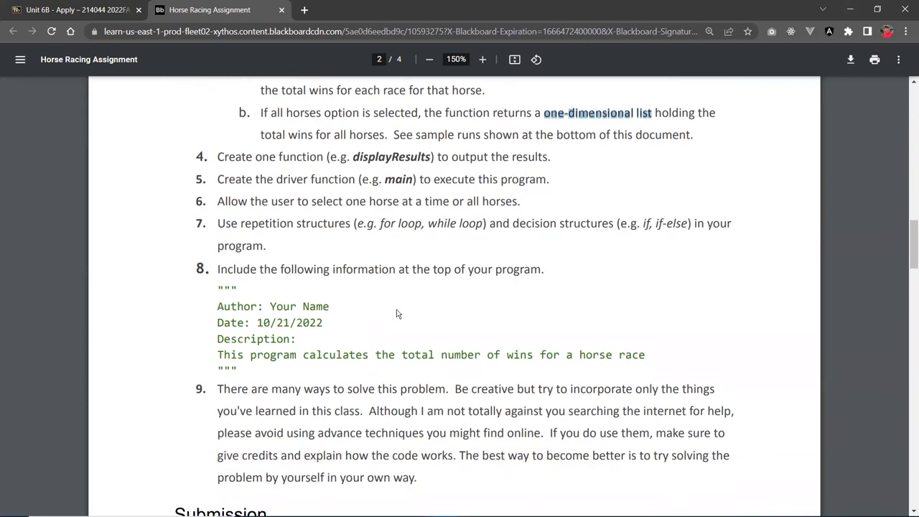
{"action": "mouse_move", "coordinate": [422, 324]}
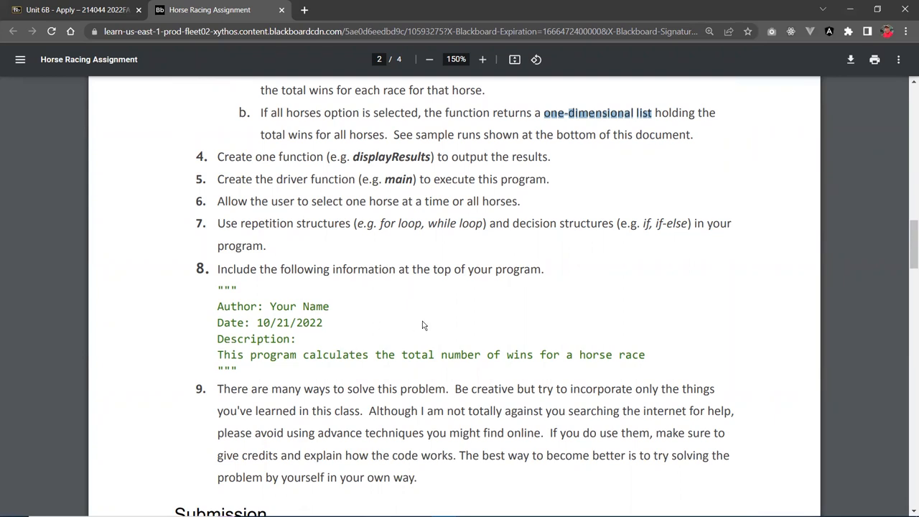
{"action": "scroll", "scroll_direction": "down", "scroll_amount": 3}
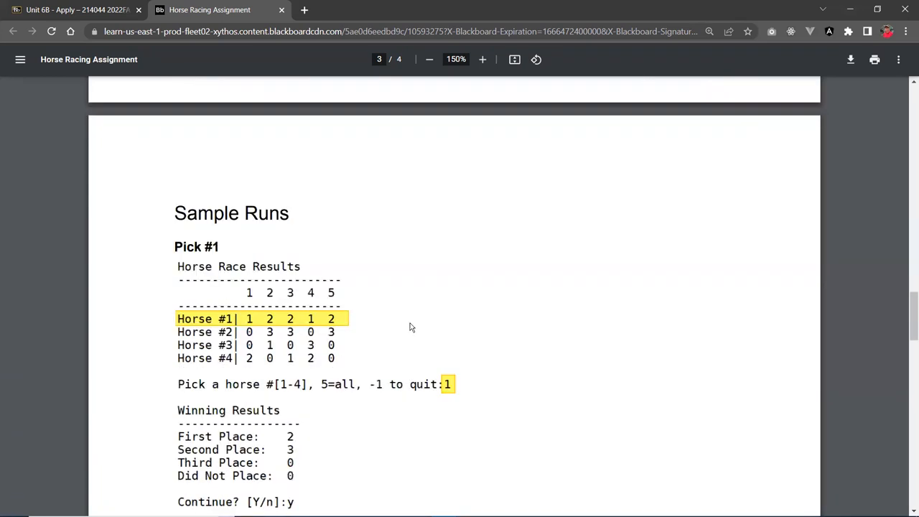
{"action": "scroll", "scroll_direction": "down", "scroll_amount": 3}
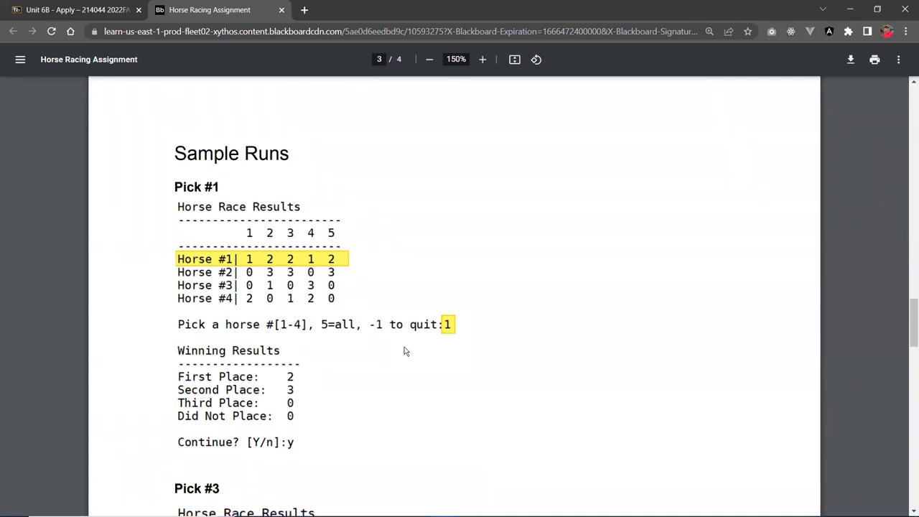
{"action": "mouse_move", "coordinate": [365, 256]}
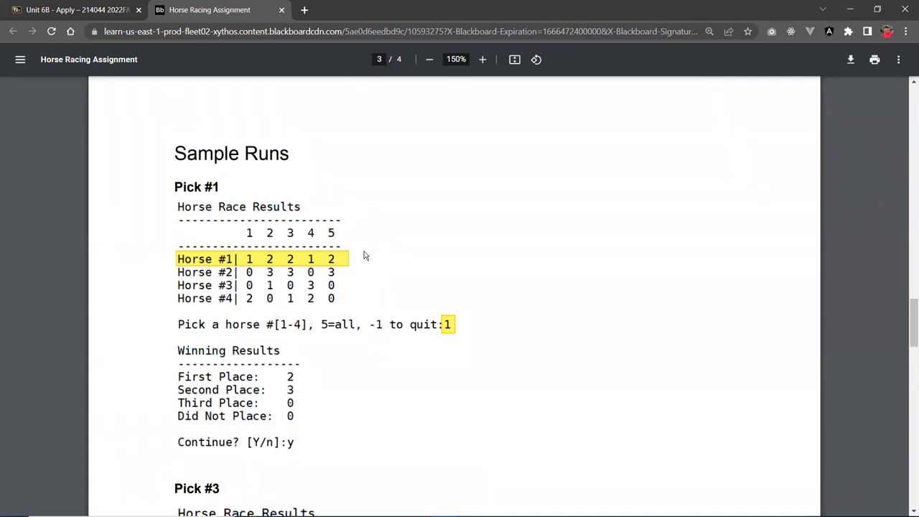
{"action": "mouse_move", "coordinate": [172, 290]}
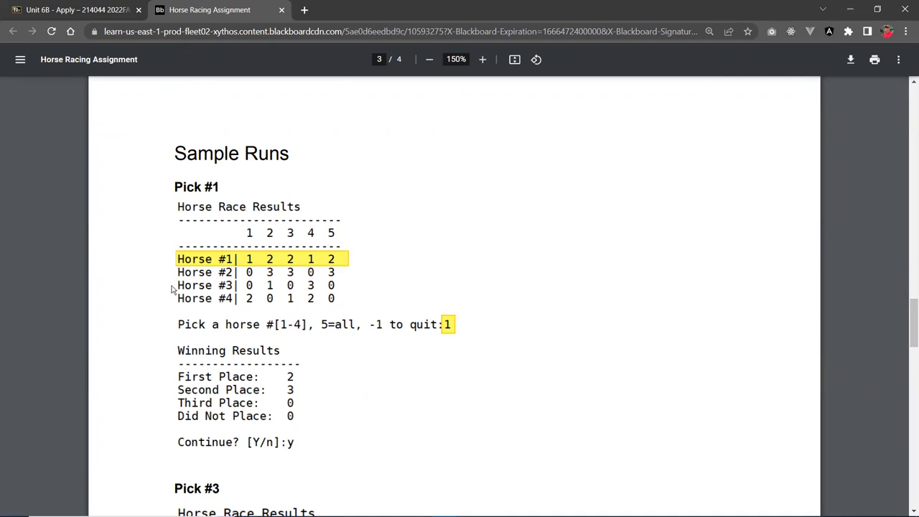
{"action": "mouse_move", "coordinate": [350, 230]}
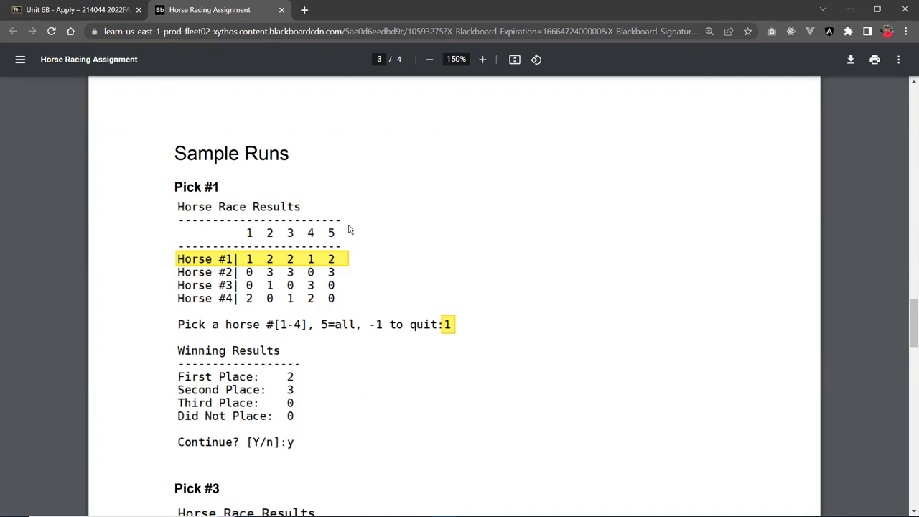
{"action": "mouse_move", "coordinate": [365, 310]}
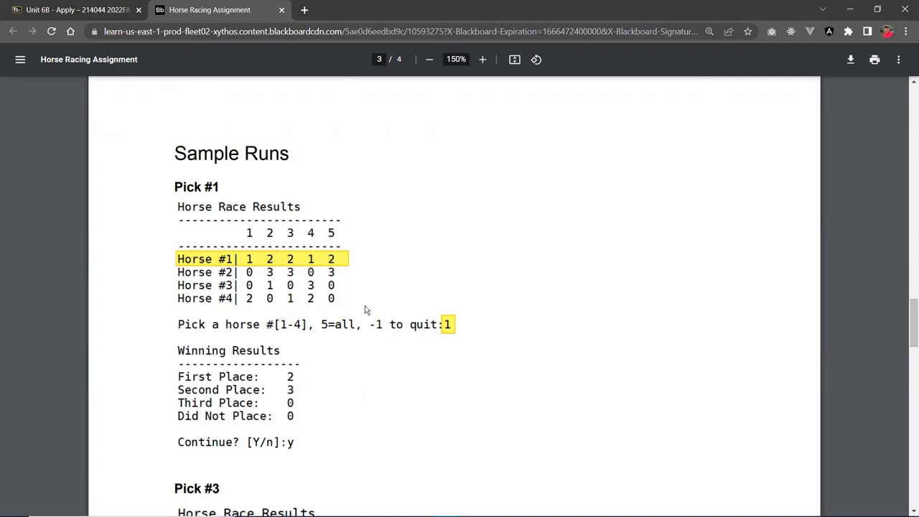
{"action": "mouse_move", "coordinate": [450, 323]}
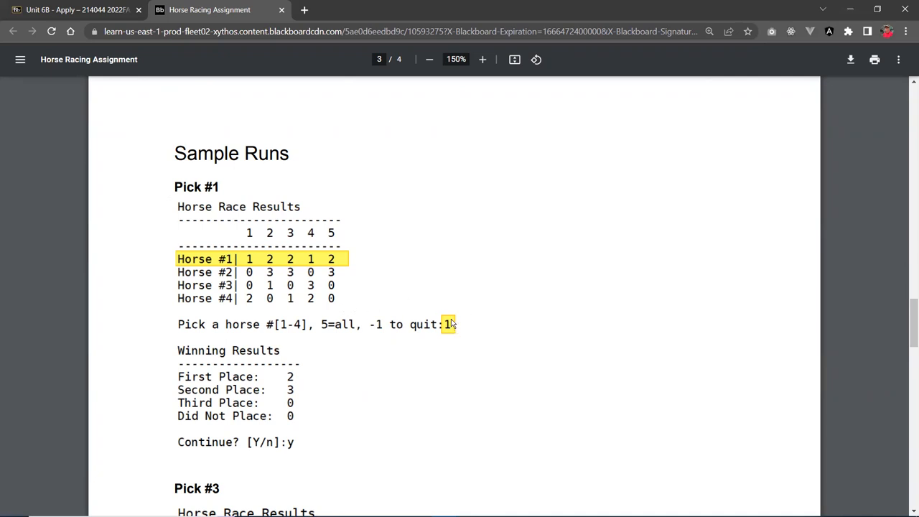
{"action": "mouse_move", "coordinate": [352, 272]}
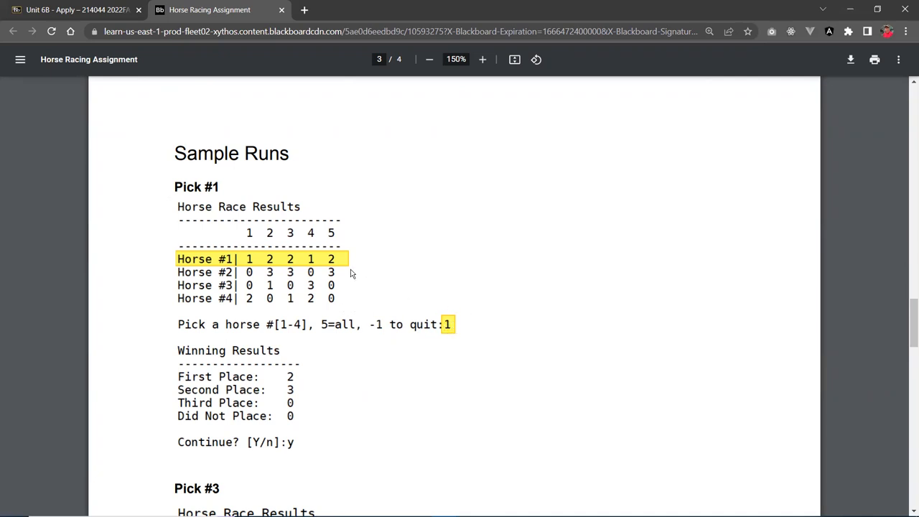
{"action": "mouse_move", "coordinate": [261, 267]}
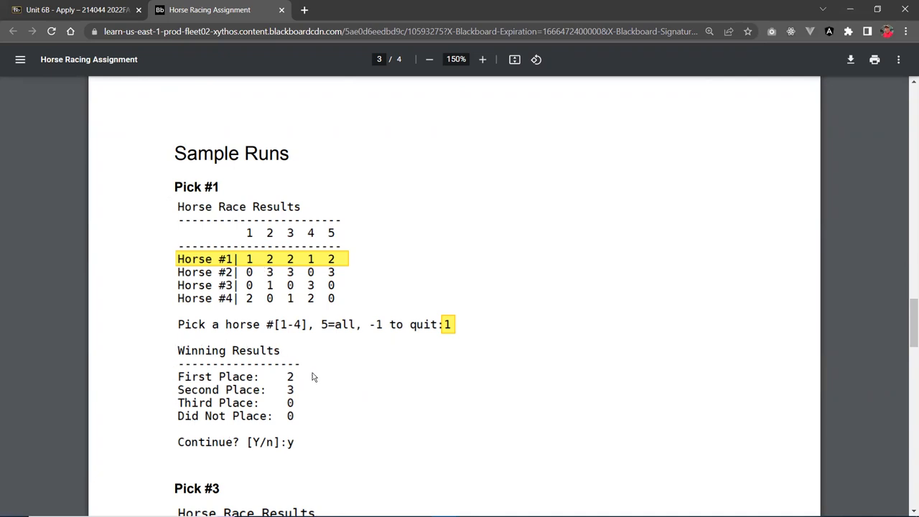
{"action": "mouse_move", "coordinate": [302, 356]}
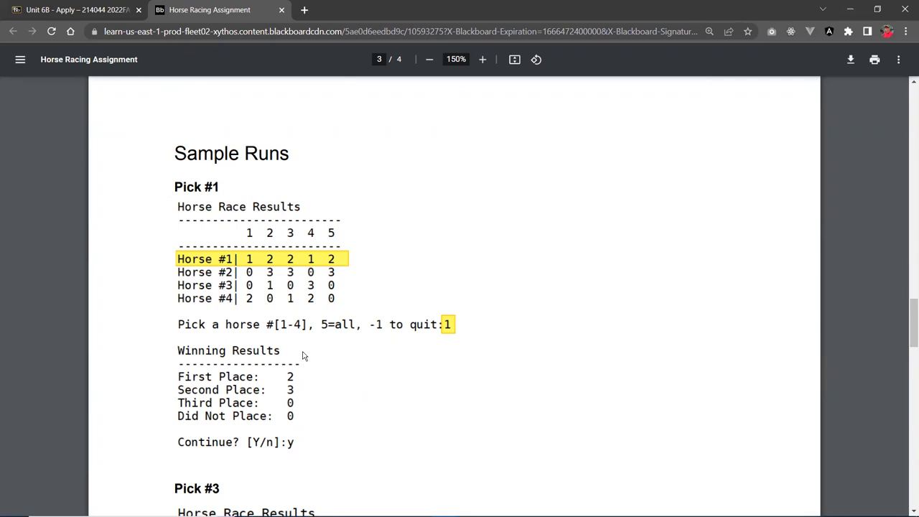
{"action": "mouse_move", "coordinate": [250, 382]}
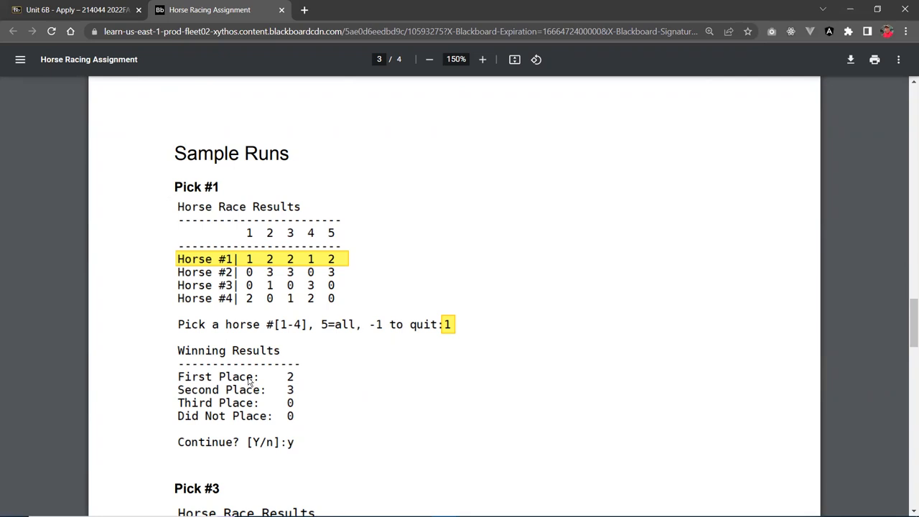
{"action": "mouse_move", "coordinate": [292, 268]}
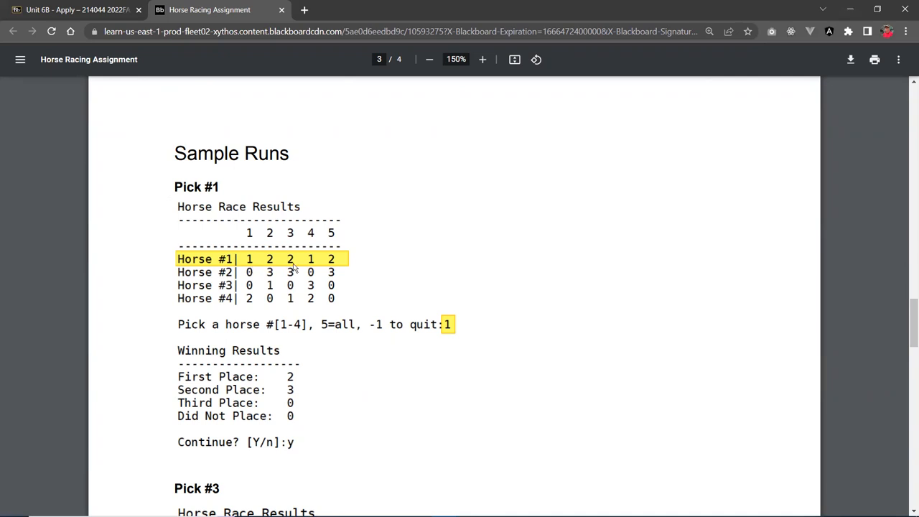
{"action": "mouse_move", "coordinate": [308, 261]}
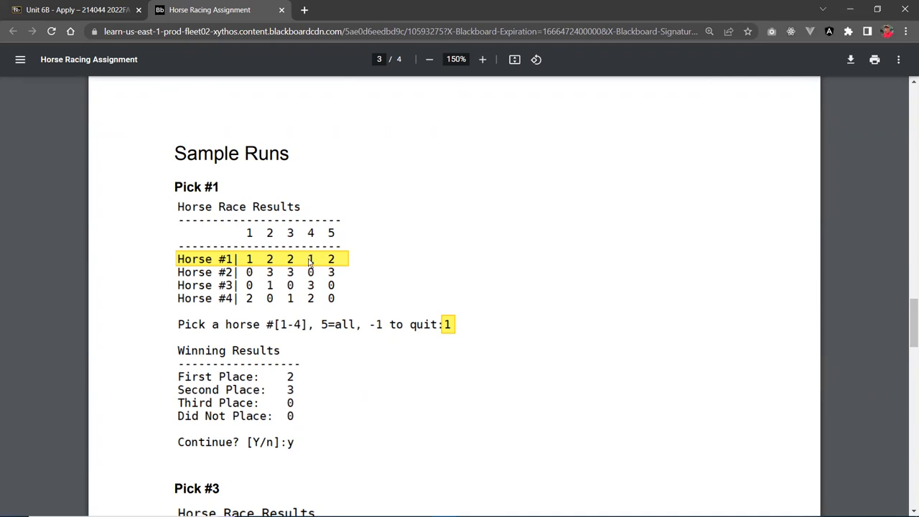
{"action": "mouse_move", "coordinate": [237, 271]}
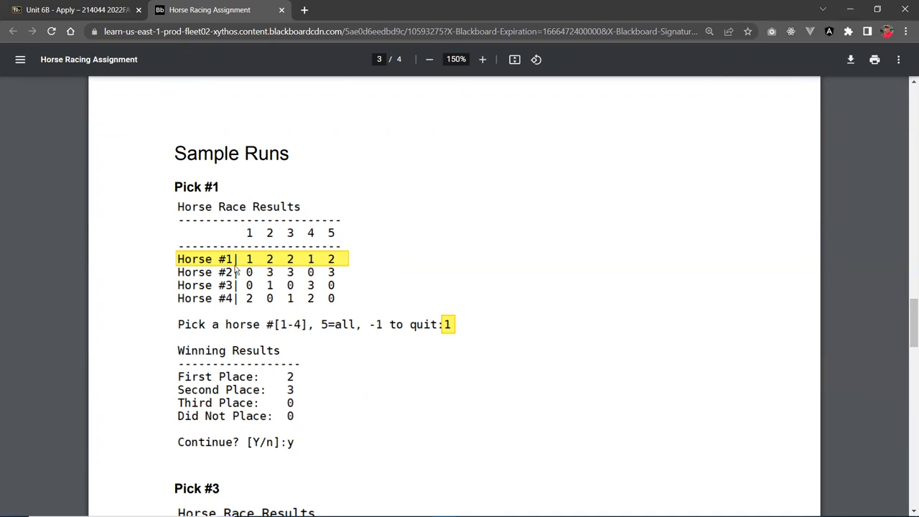
{"action": "mouse_move", "coordinate": [293, 376]}
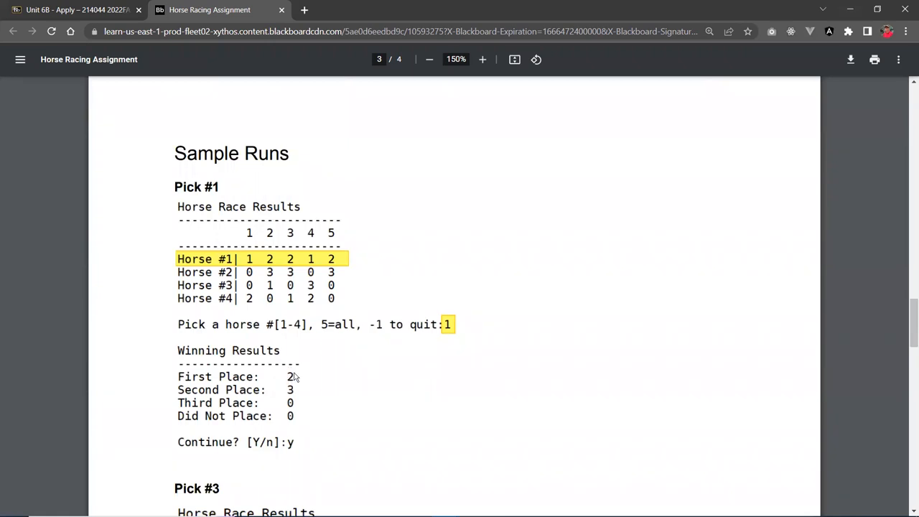
{"action": "mouse_move", "coordinate": [273, 268]}
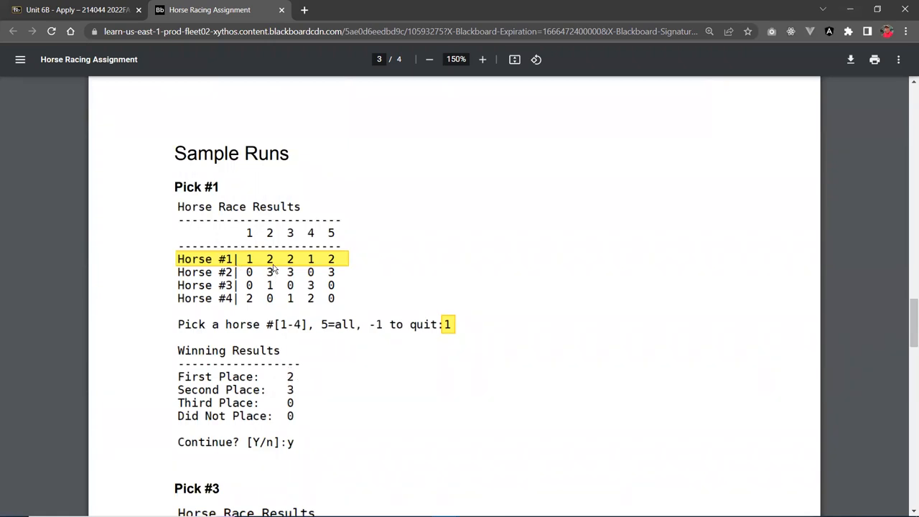
{"action": "mouse_move", "coordinate": [333, 294]}
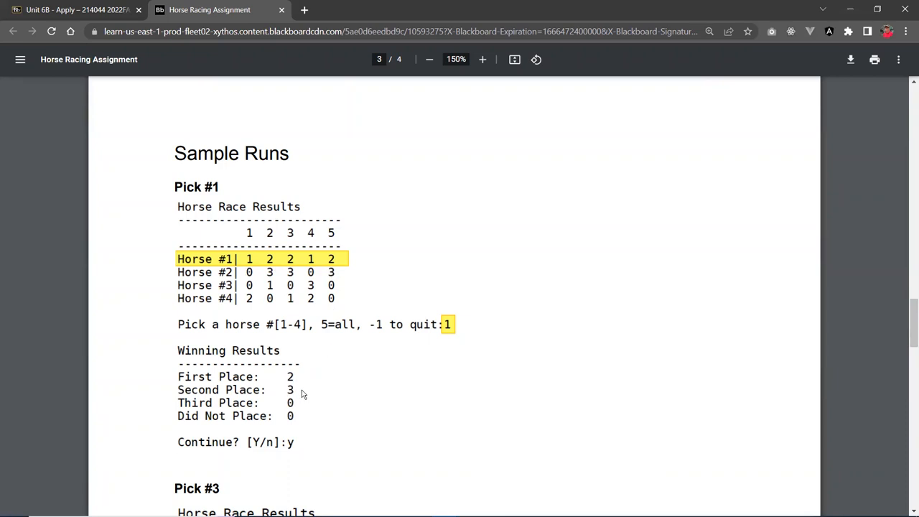
{"action": "mouse_move", "coordinate": [295, 422]}
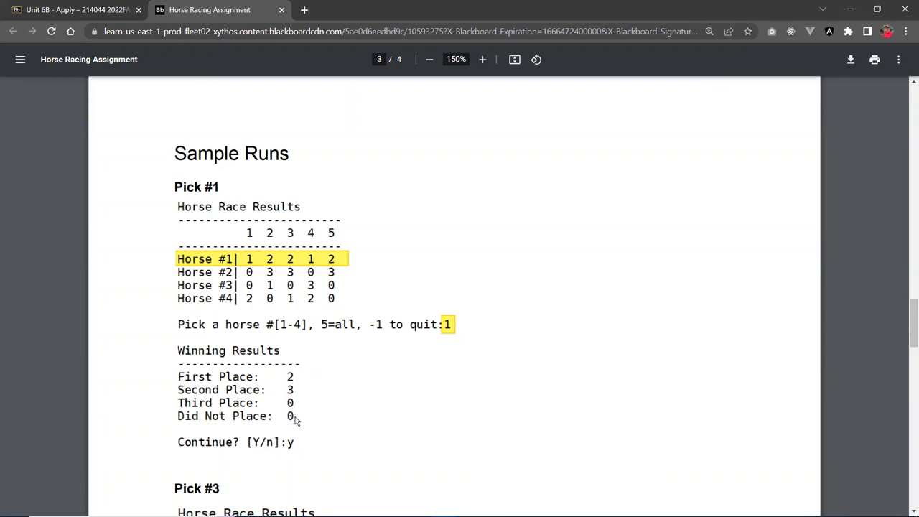
{"action": "mouse_move", "coordinate": [333, 386]}
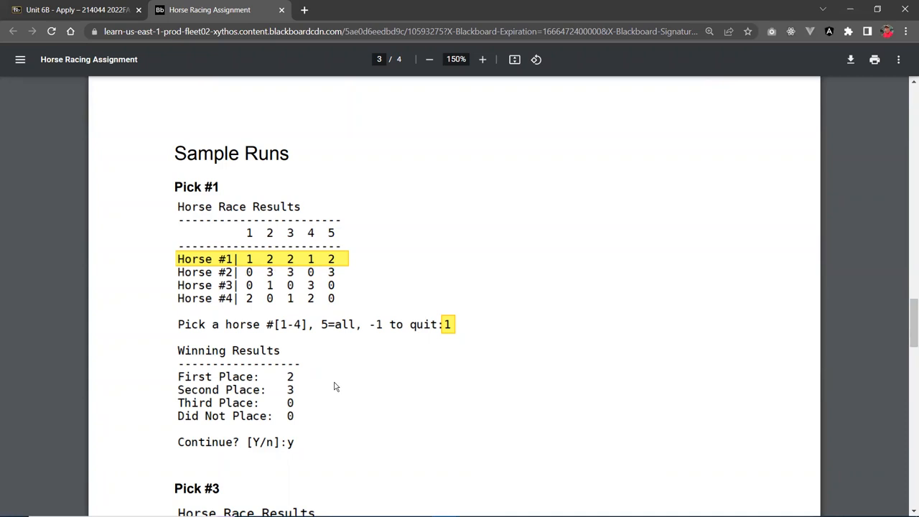
{"action": "mouse_move", "coordinate": [333, 376]}
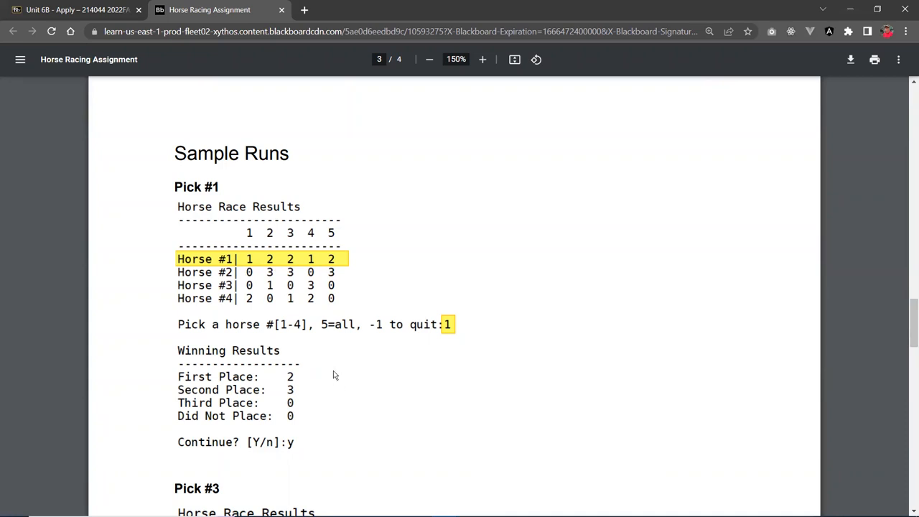
{"action": "mouse_move", "coordinate": [288, 454]}
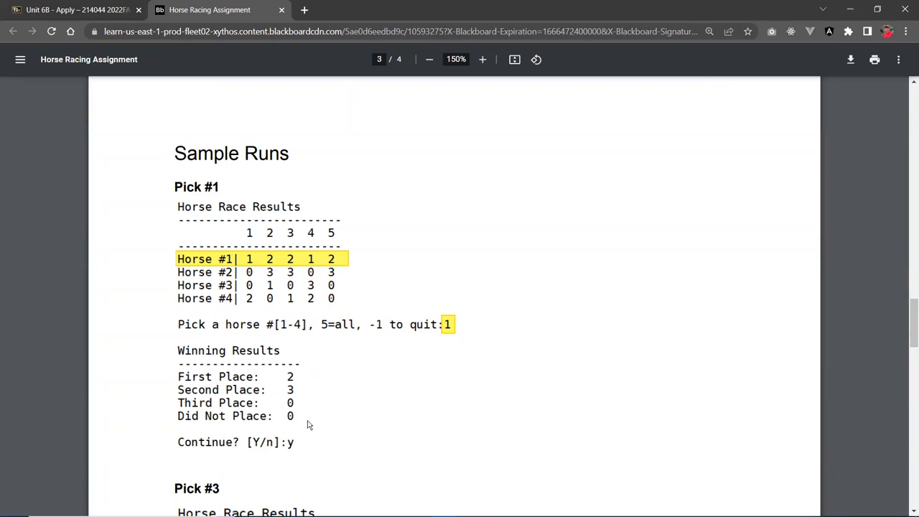
{"action": "mouse_move", "coordinate": [322, 419]}
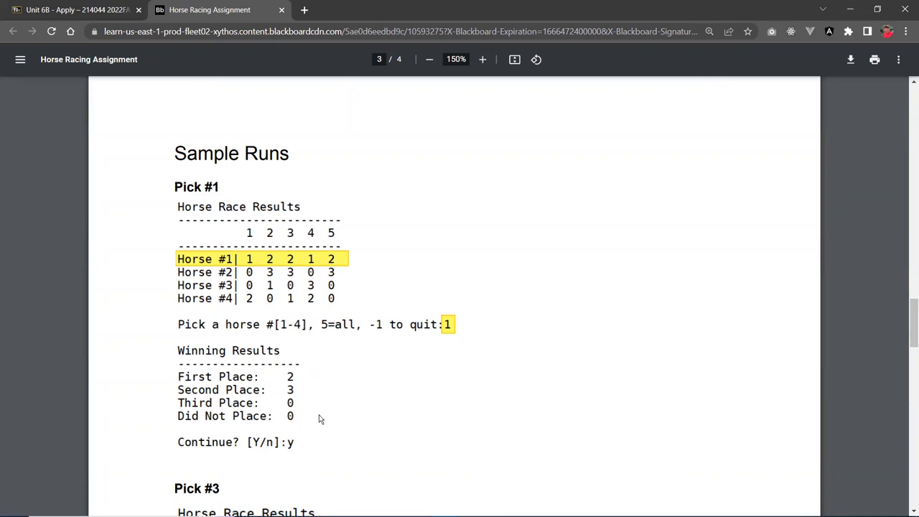
{"action": "mouse_move", "coordinate": [323, 413]}
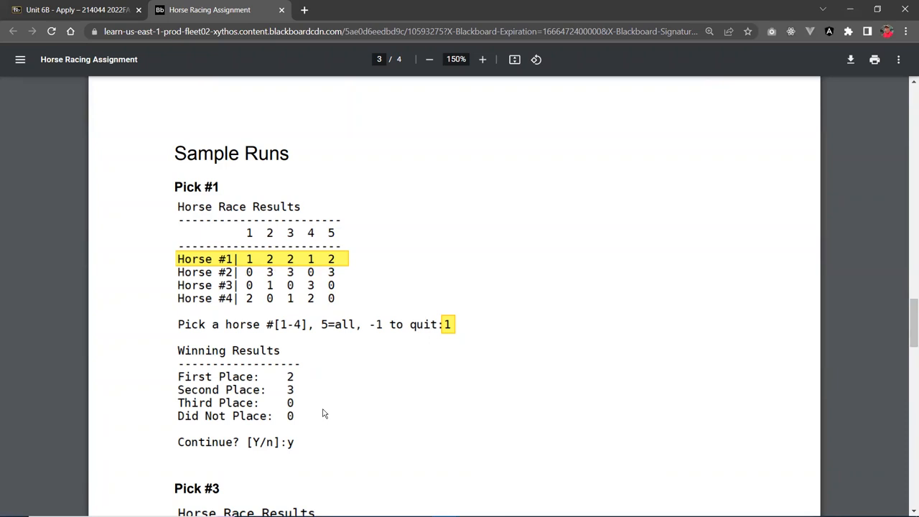
{"action": "mouse_move", "coordinate": [323, 396]}
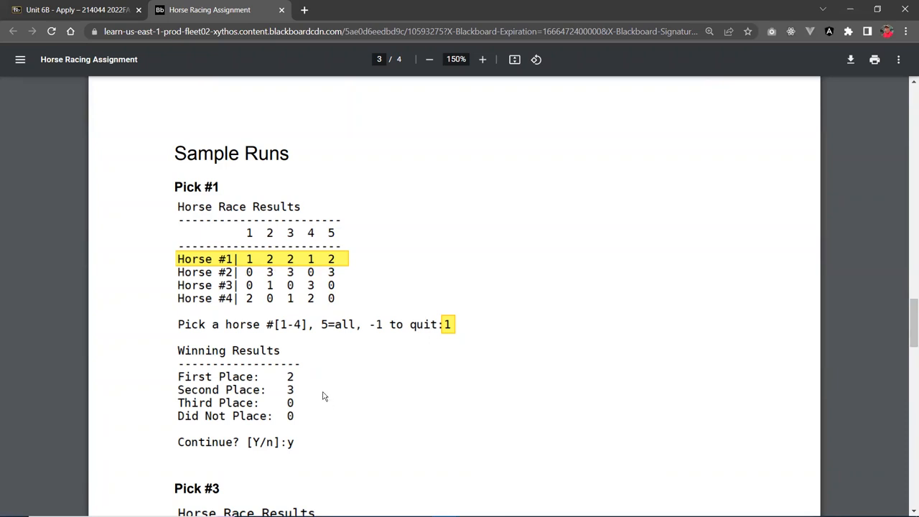
{"action": "mouse_move", "coordinate": [384, 362]}
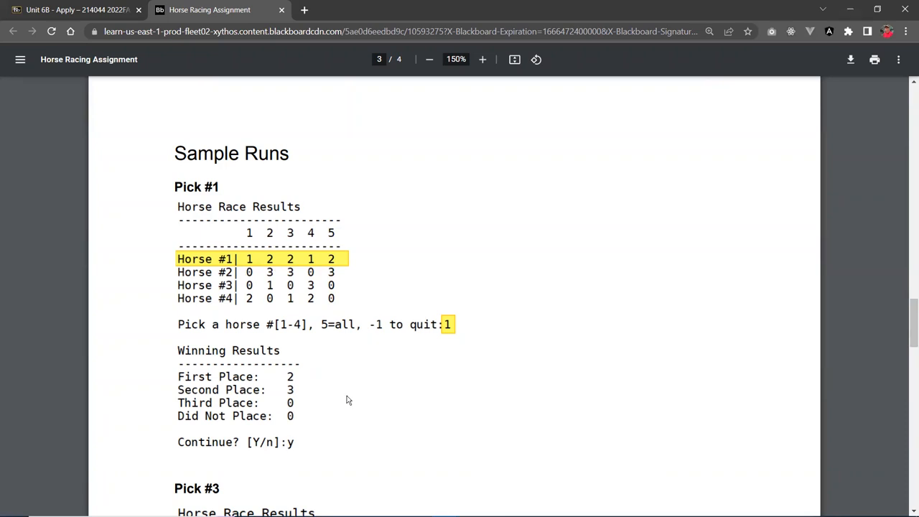
Step: Move down through the Pick #3 sample run to page 4's Pick #5 (All) run and winning totals
{"action": "scroll", "scroll_direction": "down", "scroll_amount": 3}
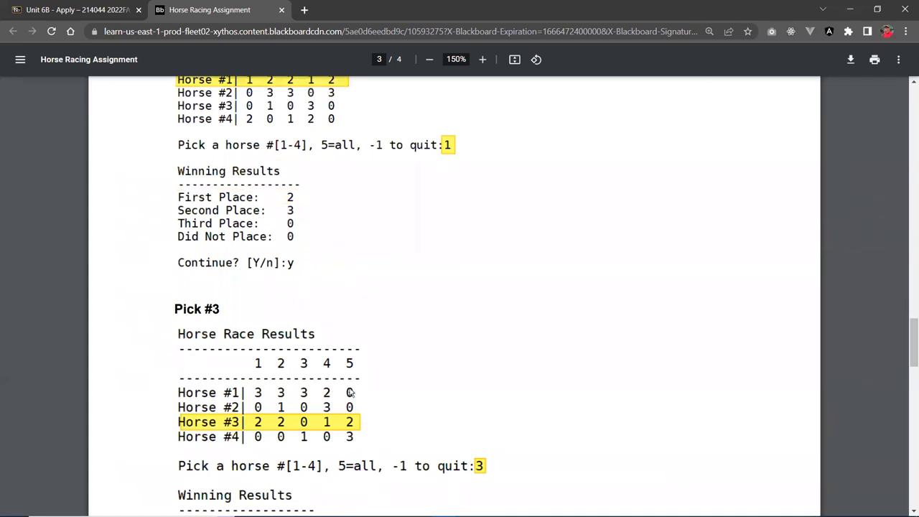
{"action": "scroll", "scroll_direction": "up", "scroll_amount": 3}
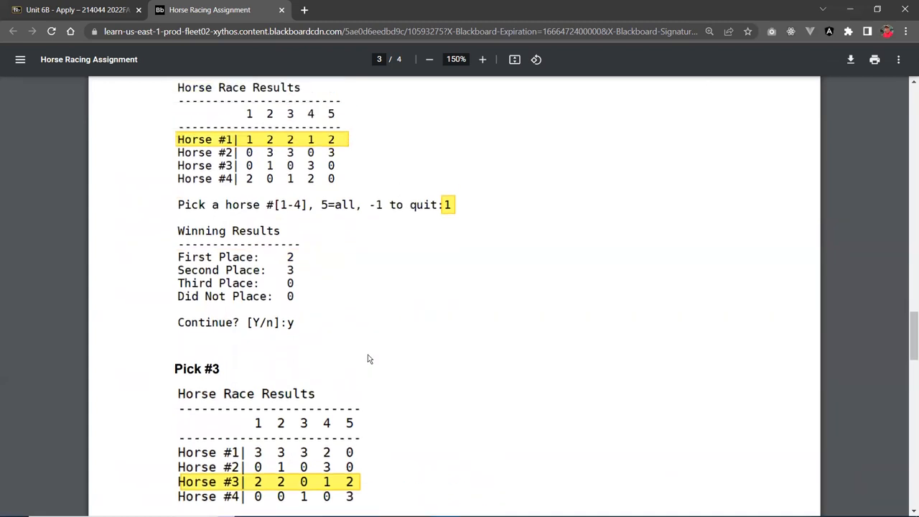
{"action": "mouse_move", "coordinate": [333, 218]}
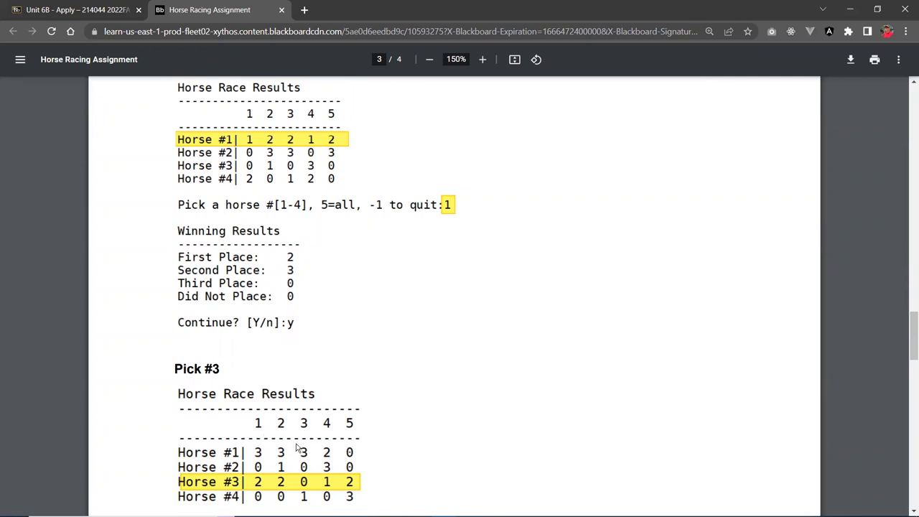
{"action": "mouse_move", "coordinate": [366, 409]}
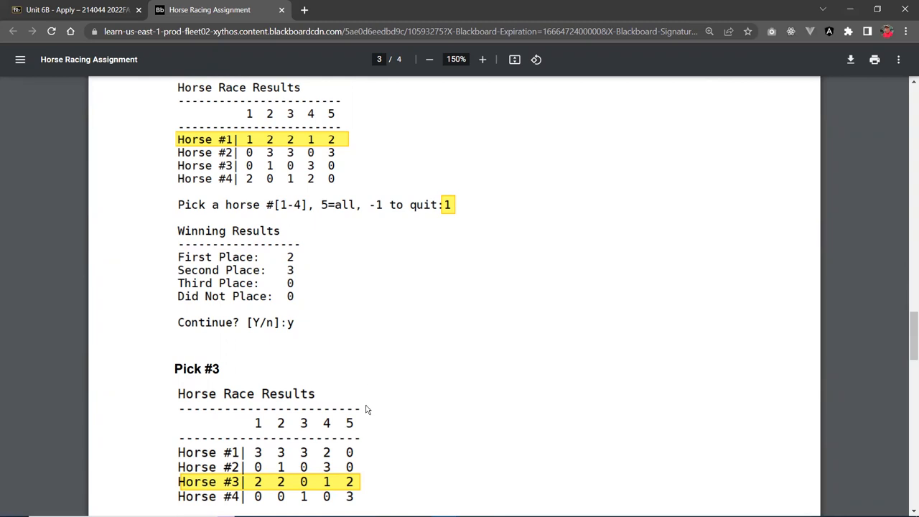
{"action": "mouse_move", "coordinate": [385, 407]}
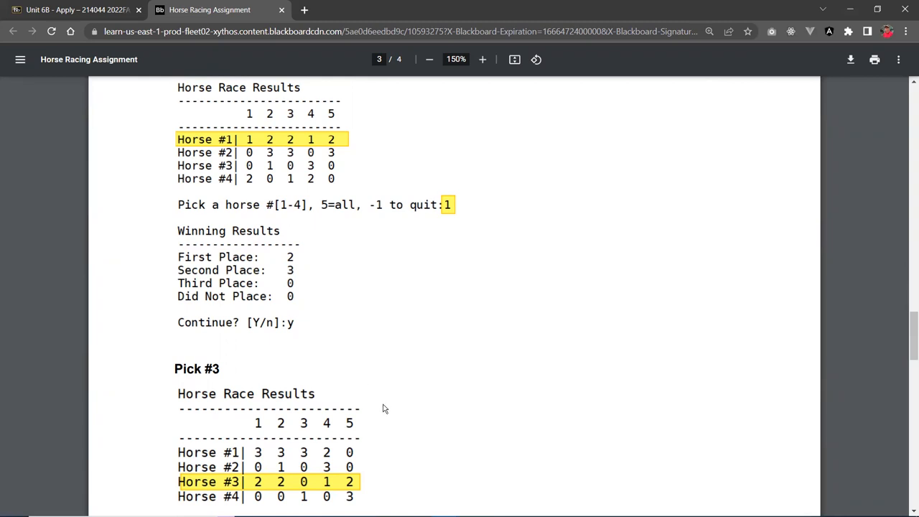
{"action": "mouse_move", "coordinate": [336, 431]}
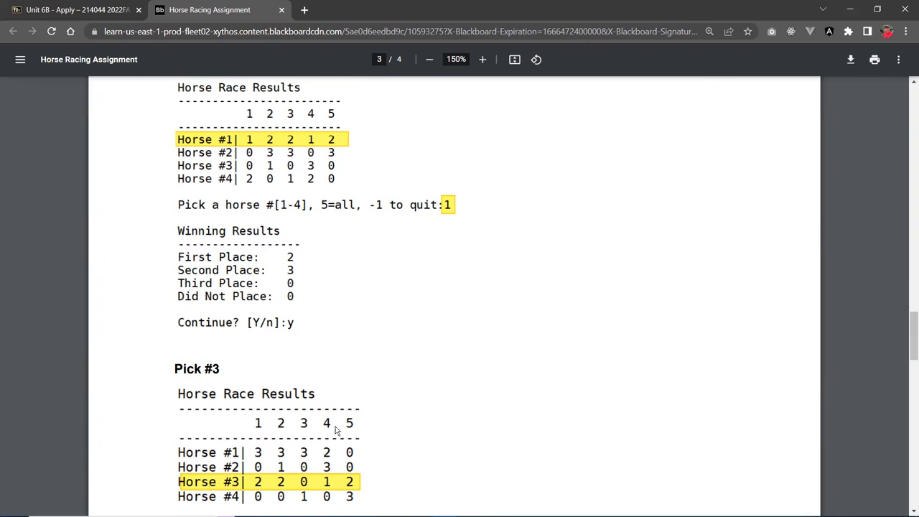
{"action": "scroll", "scroll_direction": "down", "scroll_amount": 3}
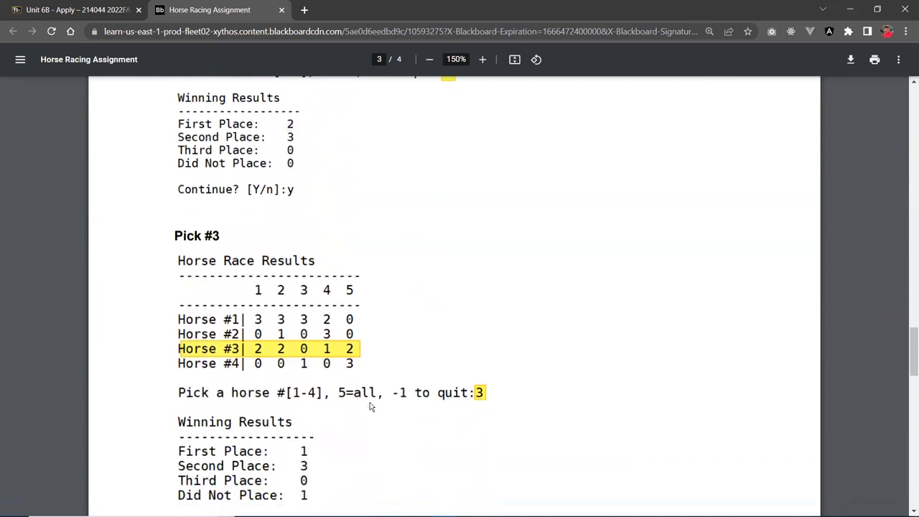
{"action": "scroll", "scroll_direction": "down", "scroll_amount": 3}
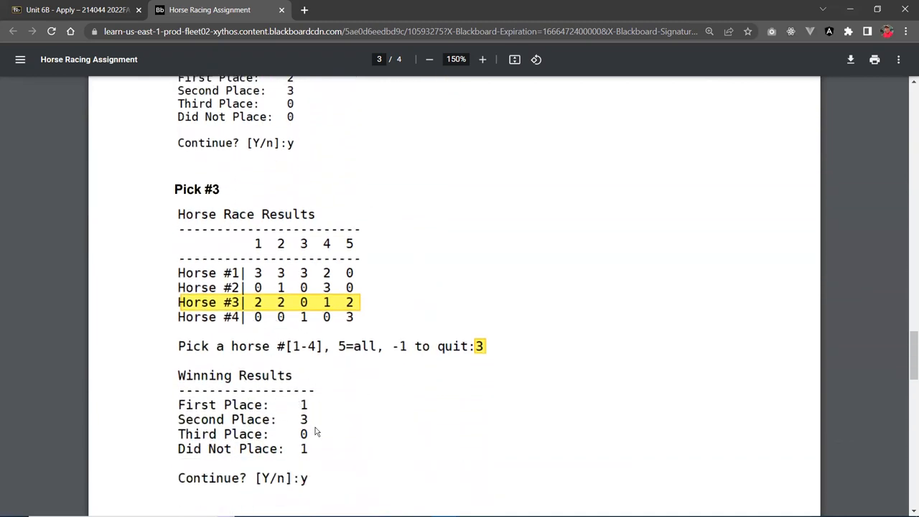
{"action": "mouse_move", "coordinate": [341, 396]}
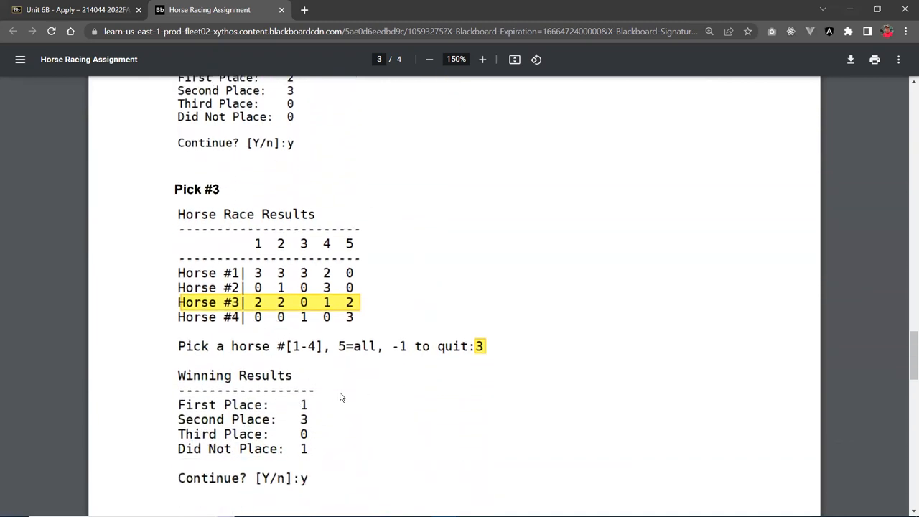
{"action": "scroll", "scroll_direction": "down", "scroll_amount": 3}
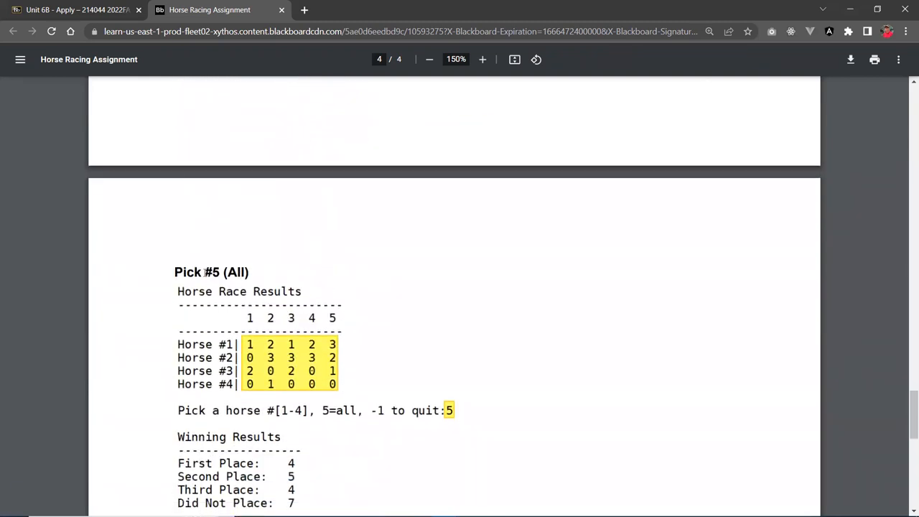
{"action": "mouse_move", "coordinate": [362, 419]}
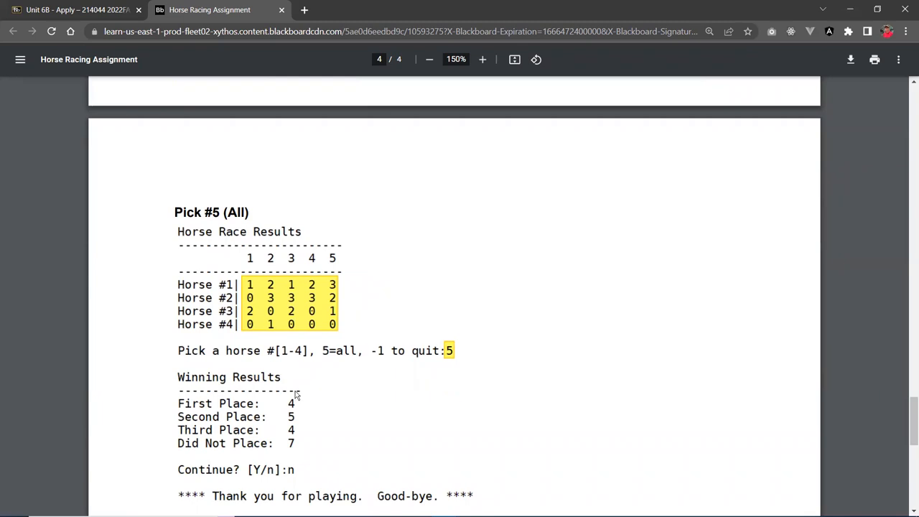
{"action": "mouse_move", "coordinate": [304, 409]}
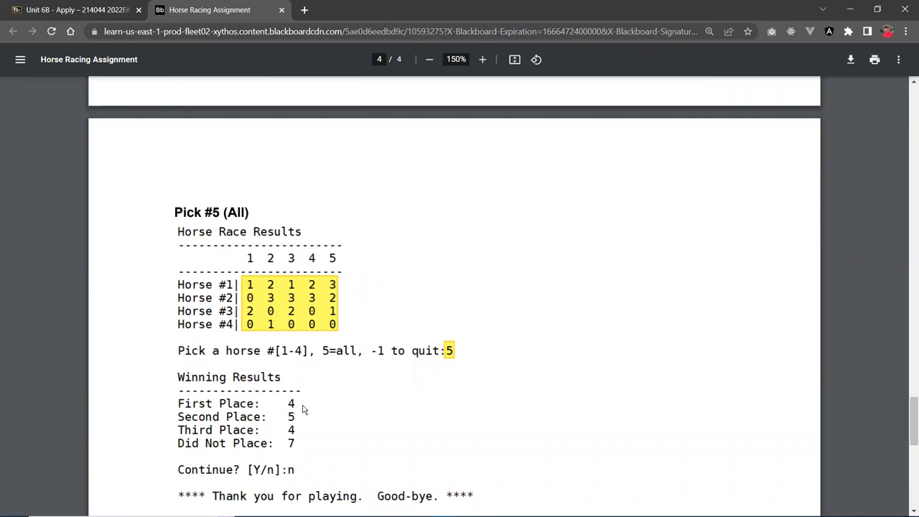
{"action": "mouse_move", "coordinate": [276, 426]}
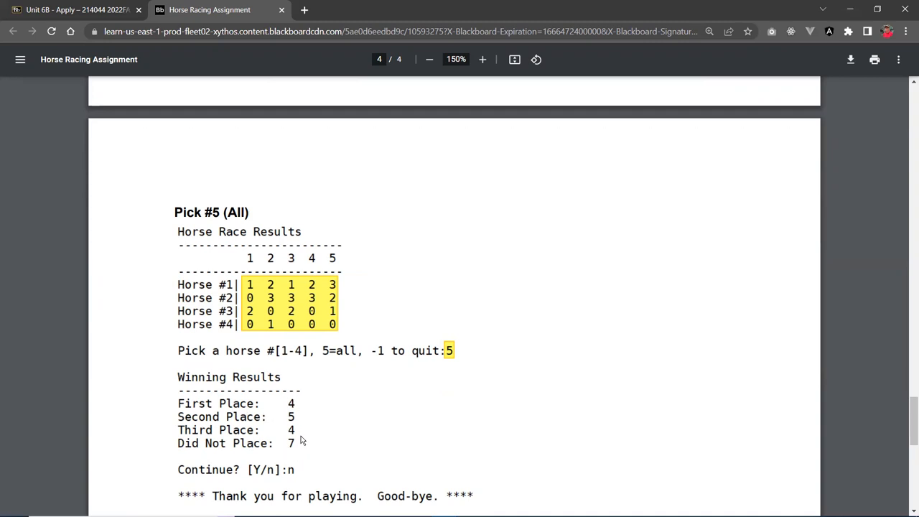
{"action": "mouse_move", "coordinate": [290, 399]}
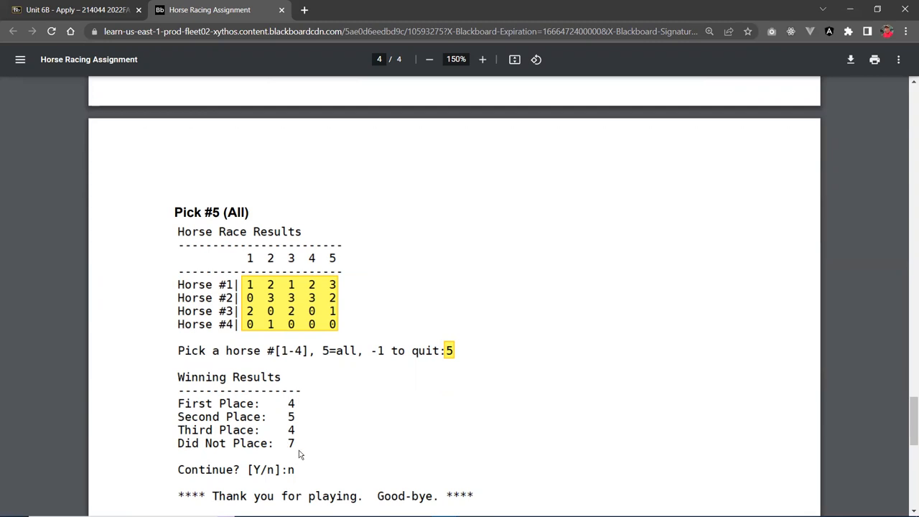
{"action": "mouse_move", "coordinate": [427, 339]}
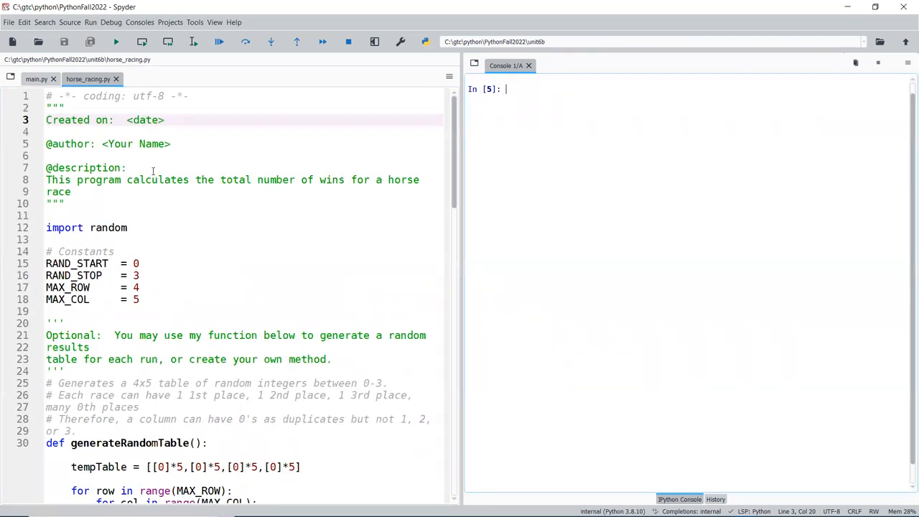
Step: Read horse_racing.py's constants, marking the RAND_STOP line
{"action": "scroll", "scroll_direction": "down", "scroll_amount": 3}
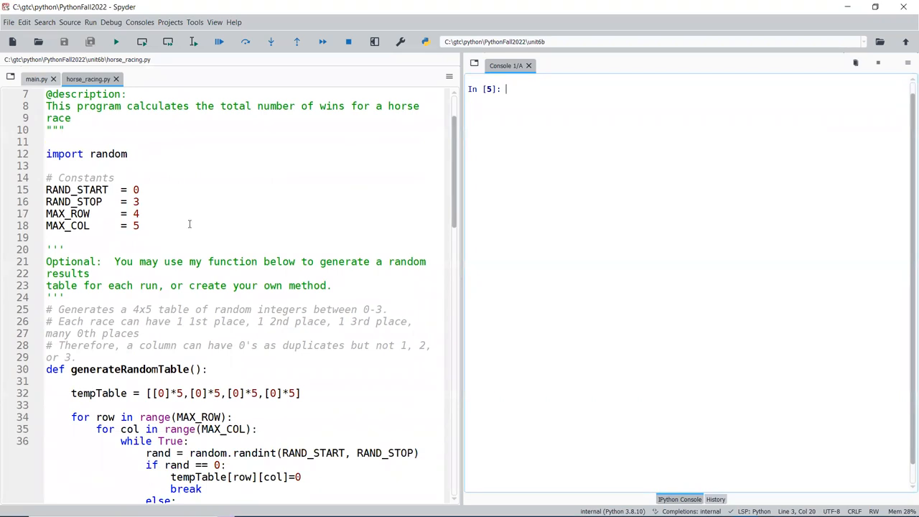
{"action": "scroll", "scroll_direction": "down", "scroll_amount": 3}
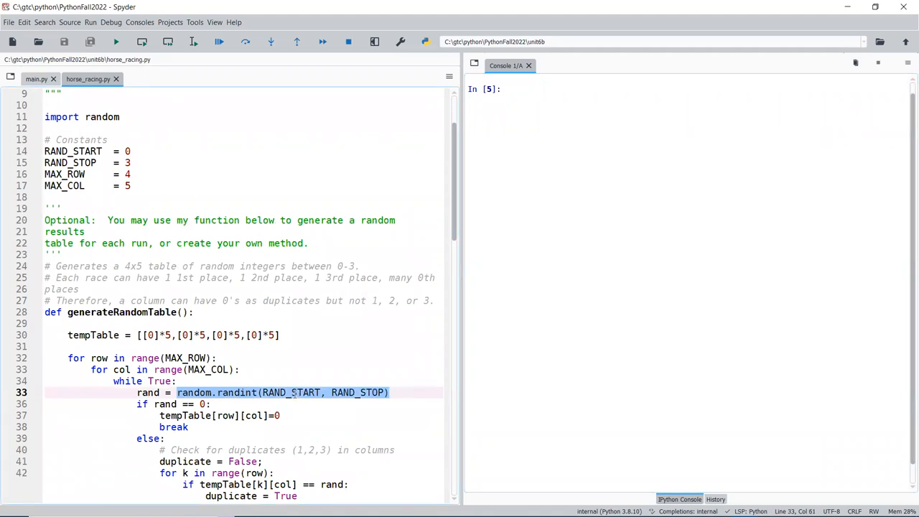
{"action": "left_click", "coordinate": [128, 150]}
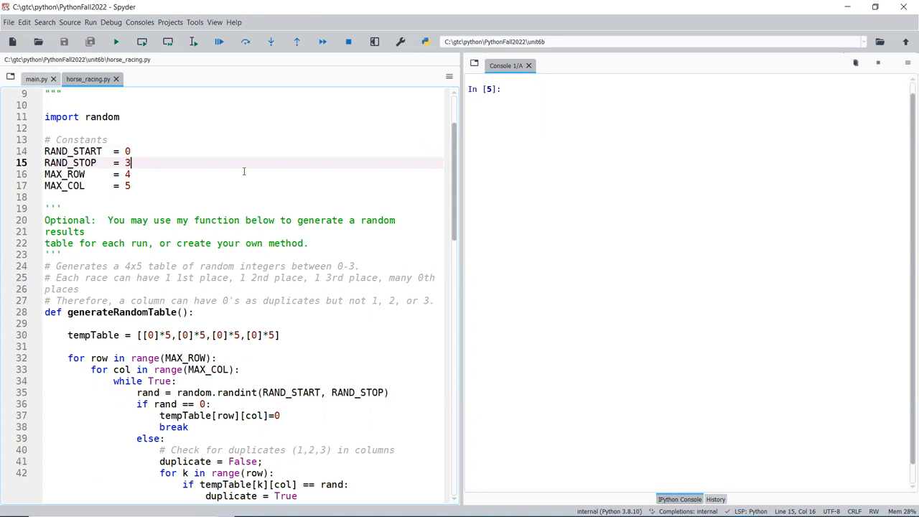
{"action": "mouse_move", "coordinate": [307, 333]}
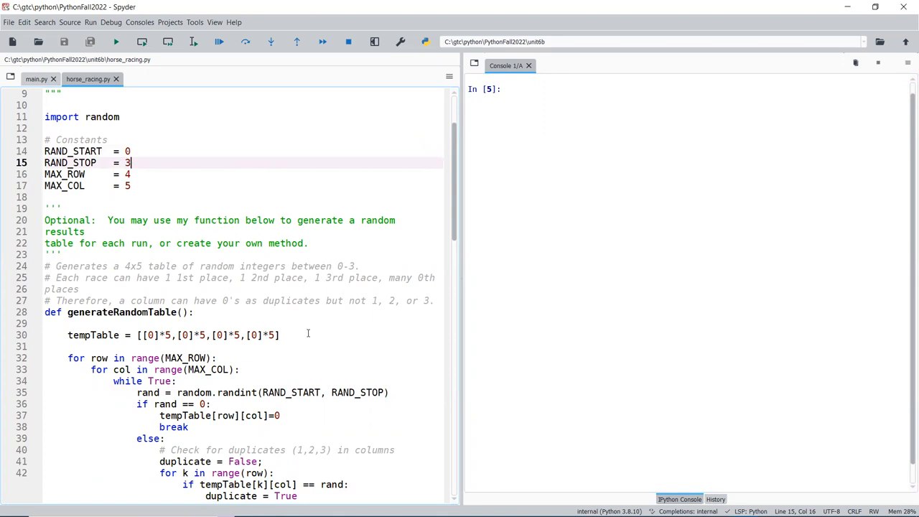
Step: Review generateRandomTable down to the generateRuns and calculateWins stubs, placing the cursor after the table function
{"action": "scroll", "scroll_direction": "down", "scroll_amount": 3}
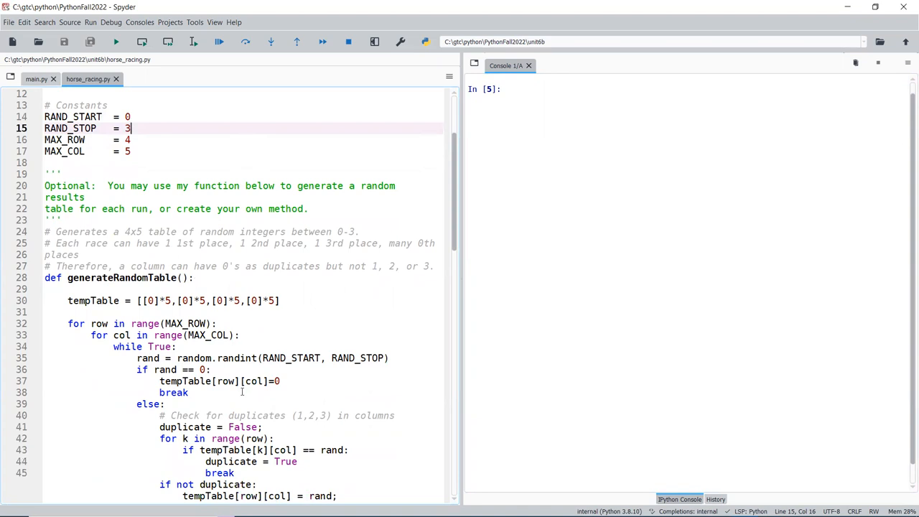
{"action": "scroll", "scroll_direction": "down", "scroll_amount": 3}
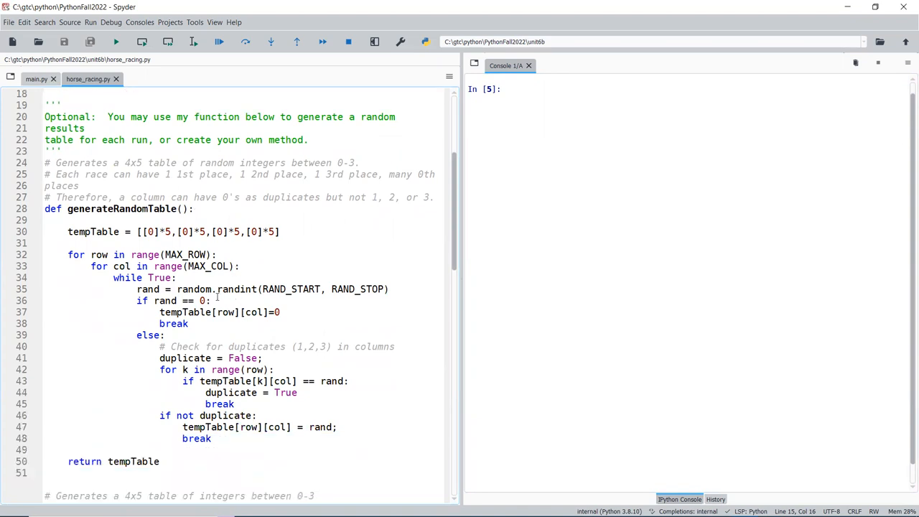
{"action": "scroll", "scroll_direction": "down", "scroll_amount": 3}
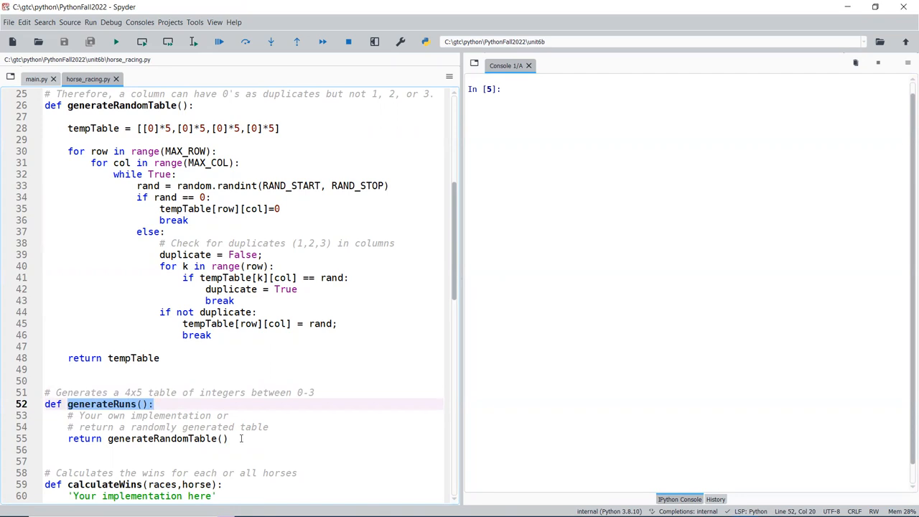
{"action": "left_click", "coordinate": [230, 438]}
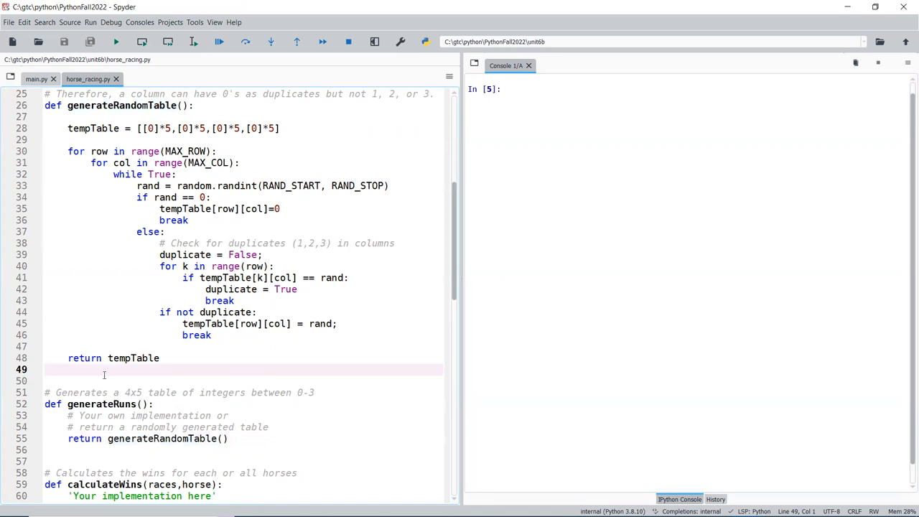
{"action": "mouse_move", "coordinate": [140, 373]}
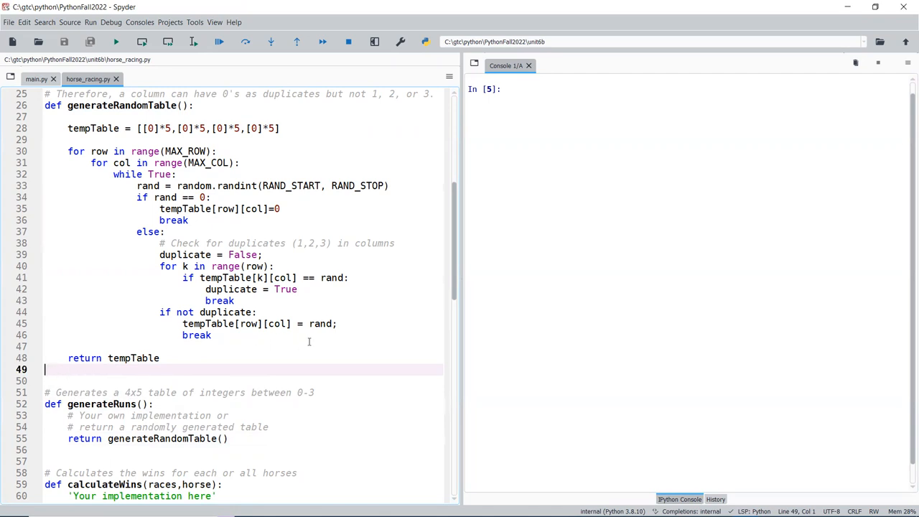
Step: Add g=generateRandomTable, call g() in the console to print a 4x5 random table, then switch to main.py
{"action": "type", "text": "g="}
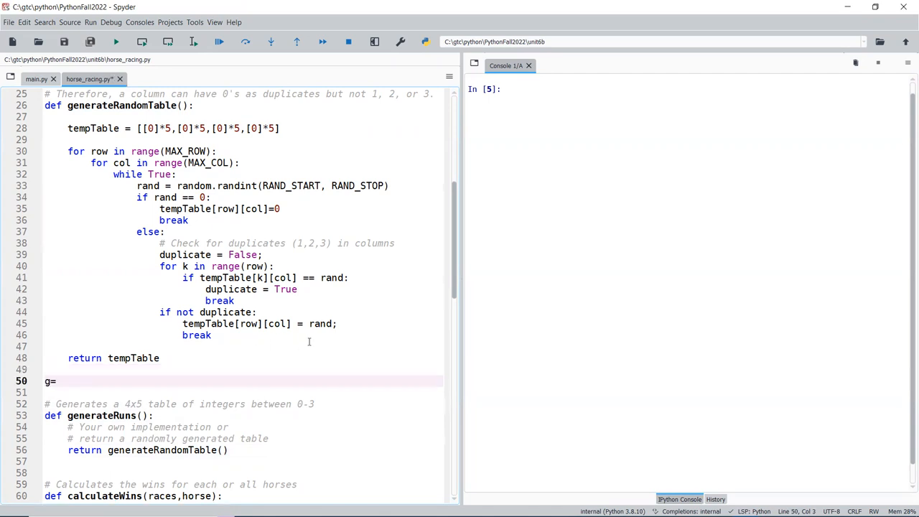
{"action": "type", "text": "generat"}
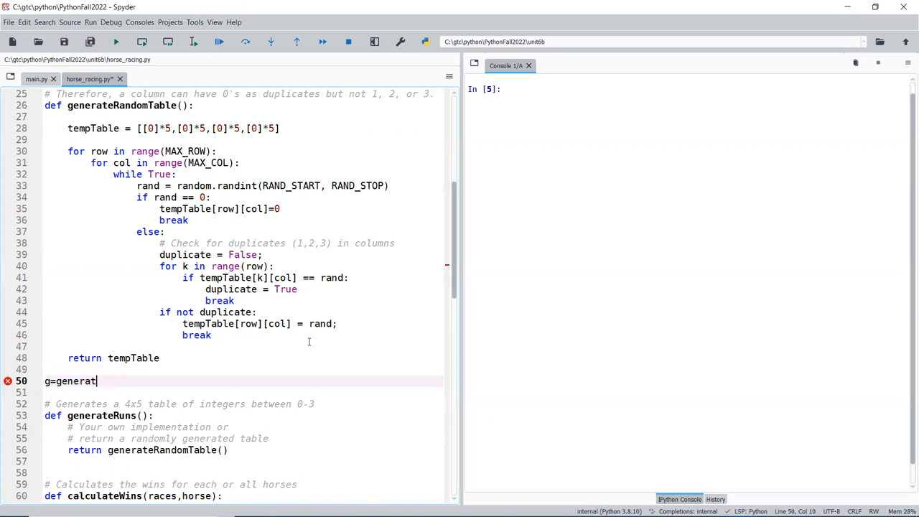
{"action": "type", "text": "eRandomTable"}
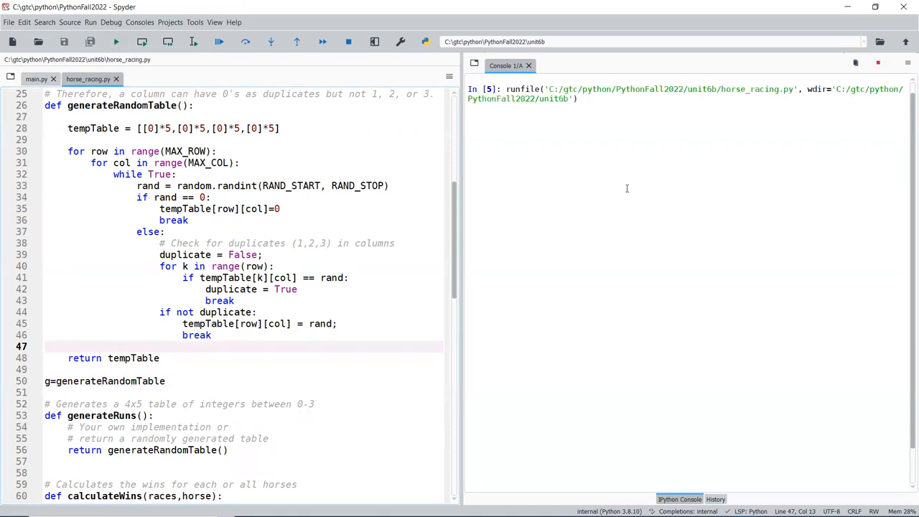
{"action": "type", "text": "g("}
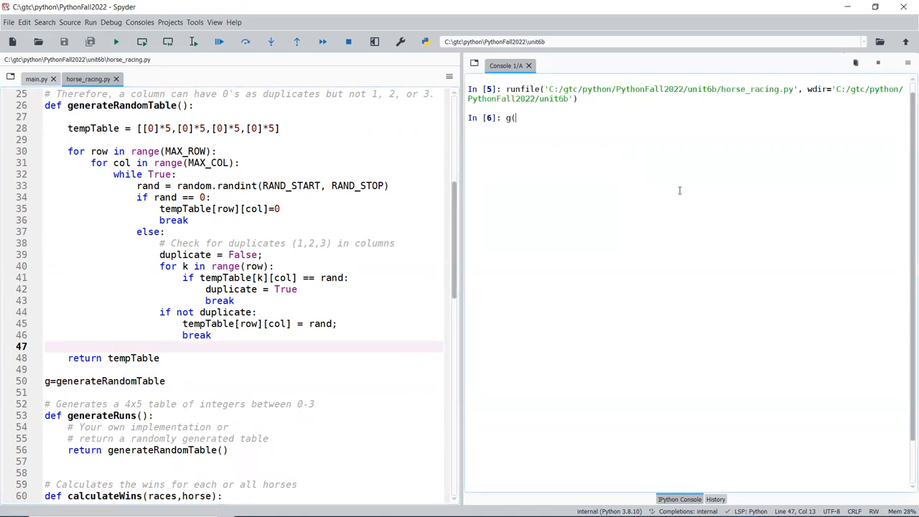
{"action": "key", "text": "Return"}
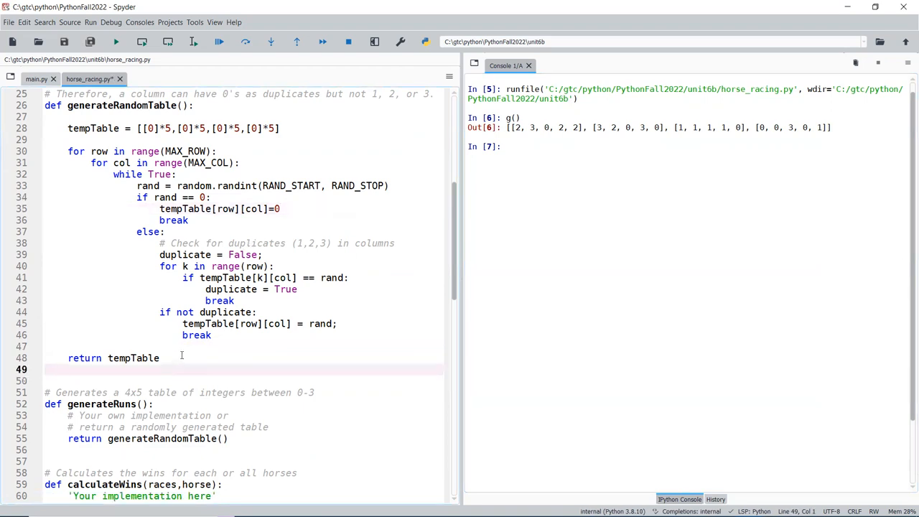
{"action": "left_click", "coordinate": [36, 79]}
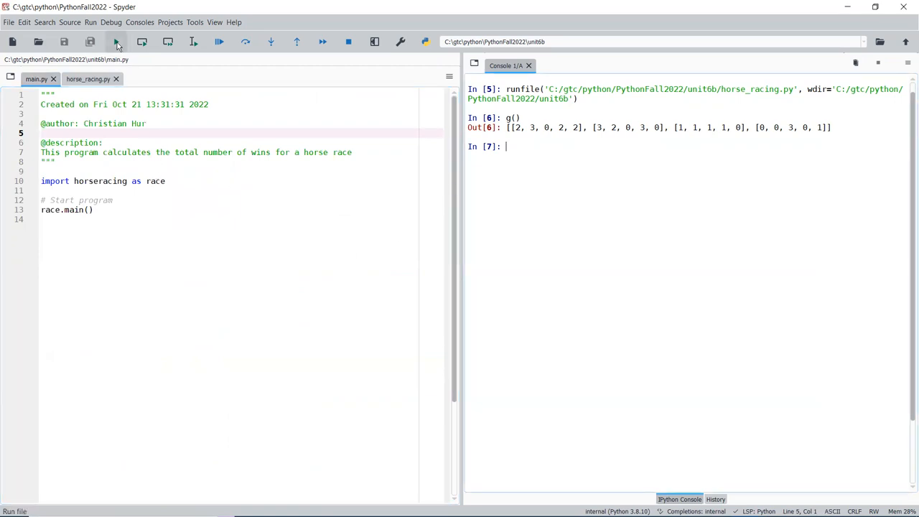
Step: Run main.py, answer -1 at the pick prompt, then run it again
{"action": "left_click", "coordinate": [116, 40]}
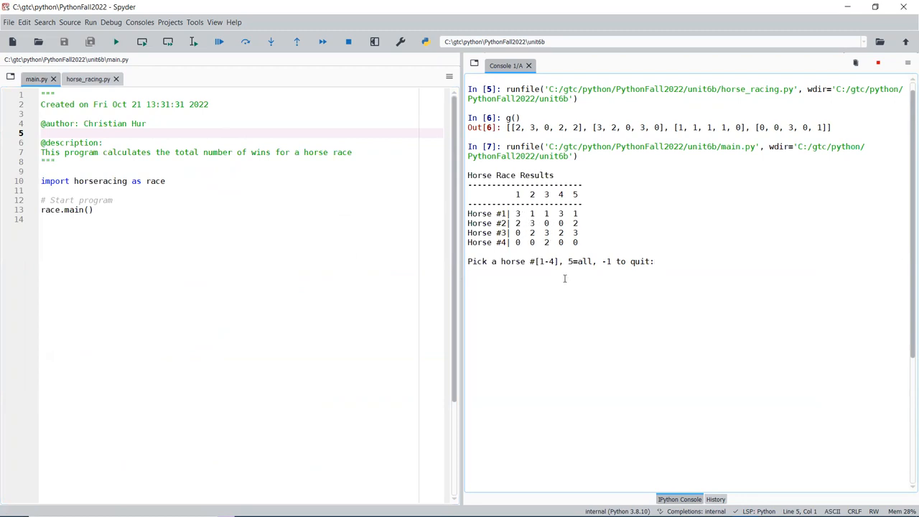
{"action": "type", "text": "-1"}
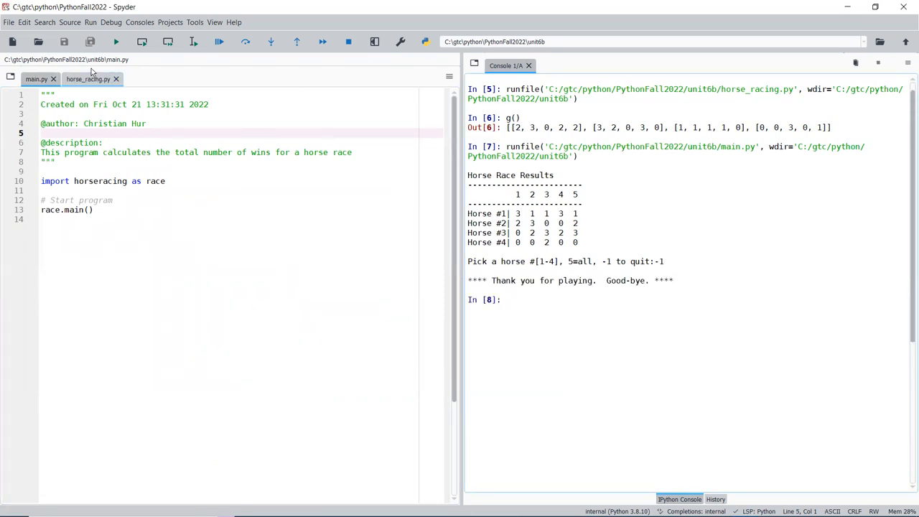
{"action": "left_click", "coordinate": [116, 40]}
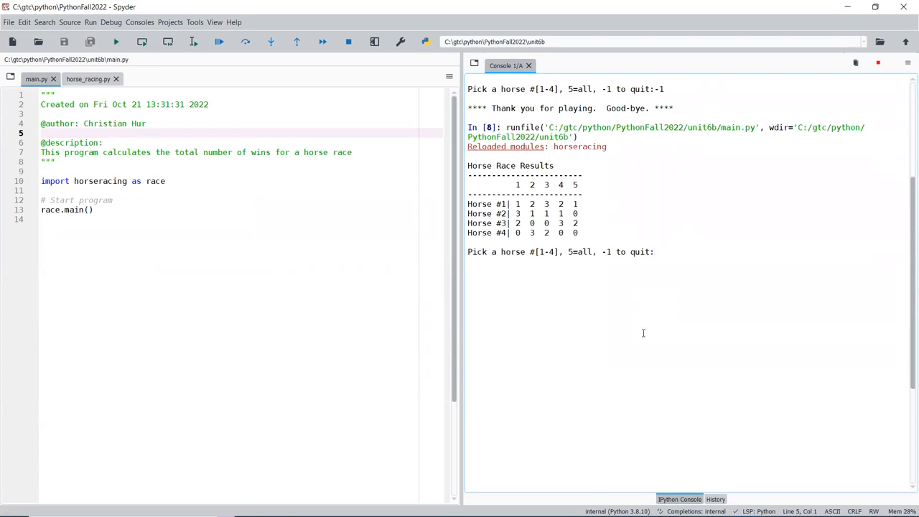
Step: Play pick 1, continue with y, play pick 5 for all horses, then quit with n
{"action": "type", "text": "1"}
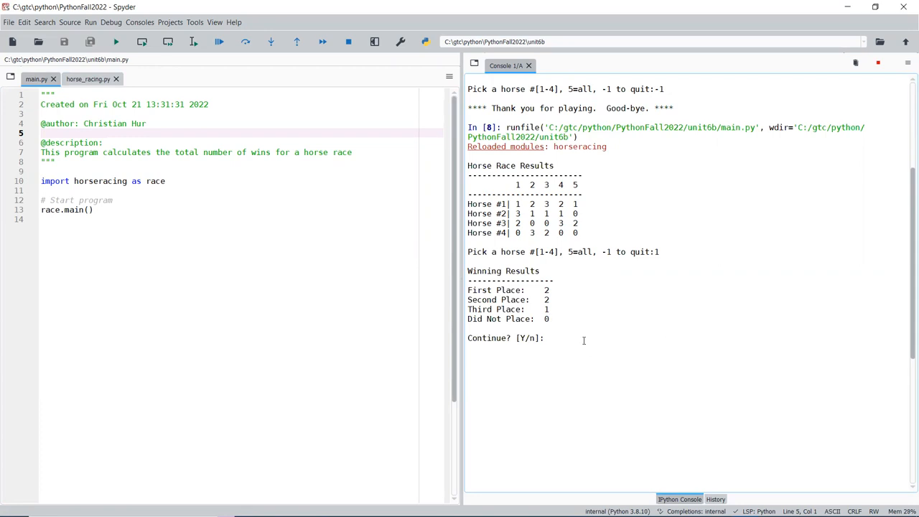
{"action": "type", "text": "y"}
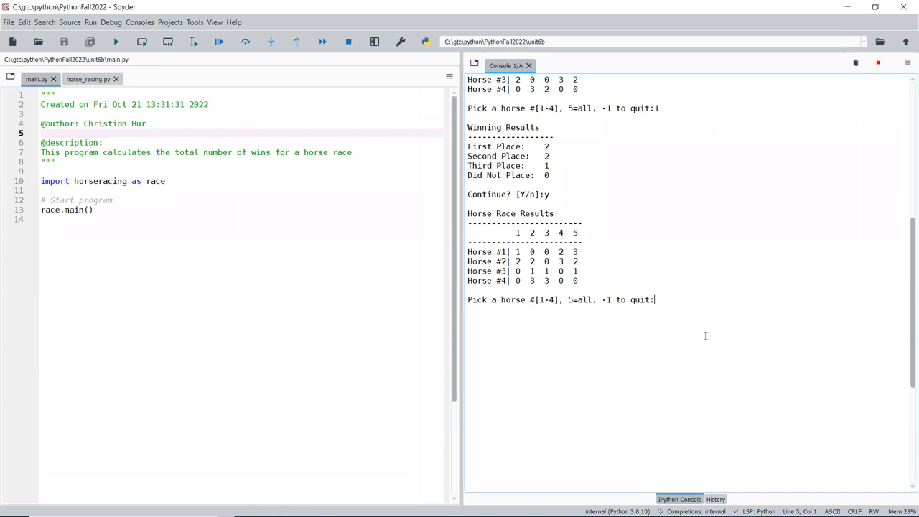
{"action": "type", "text": "5"}
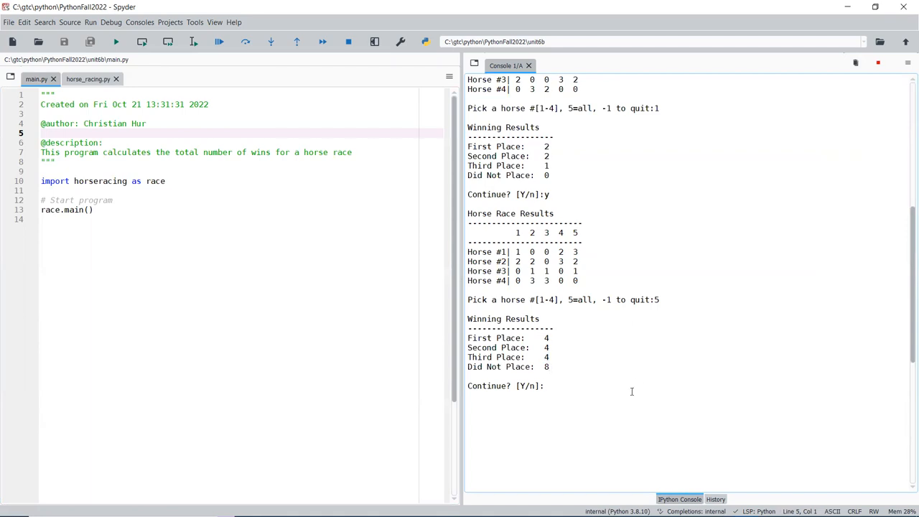
{"action": "type", "text": "n"}
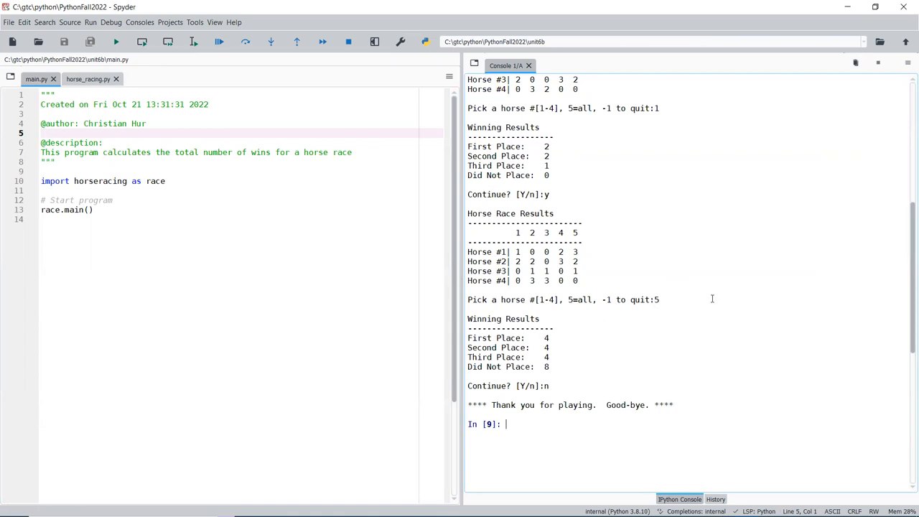
{"action": "mouse_move", "coordinate": [712, 382]}
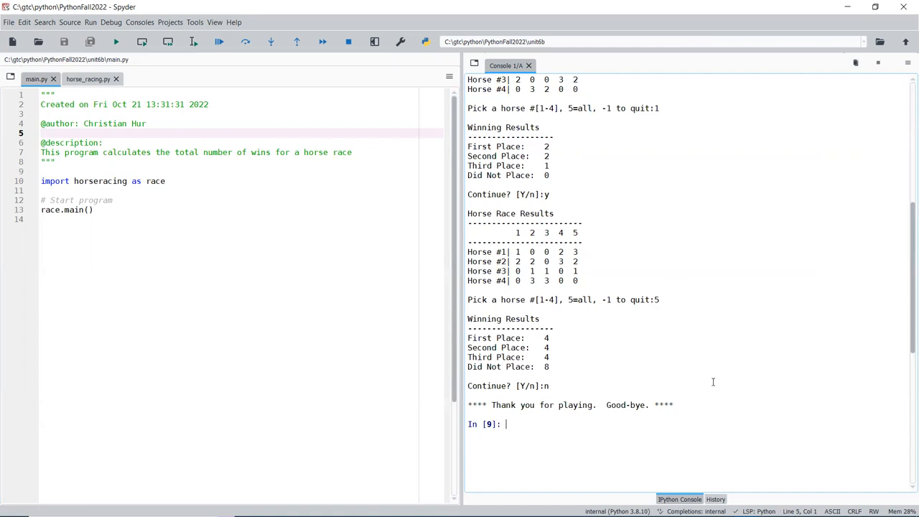